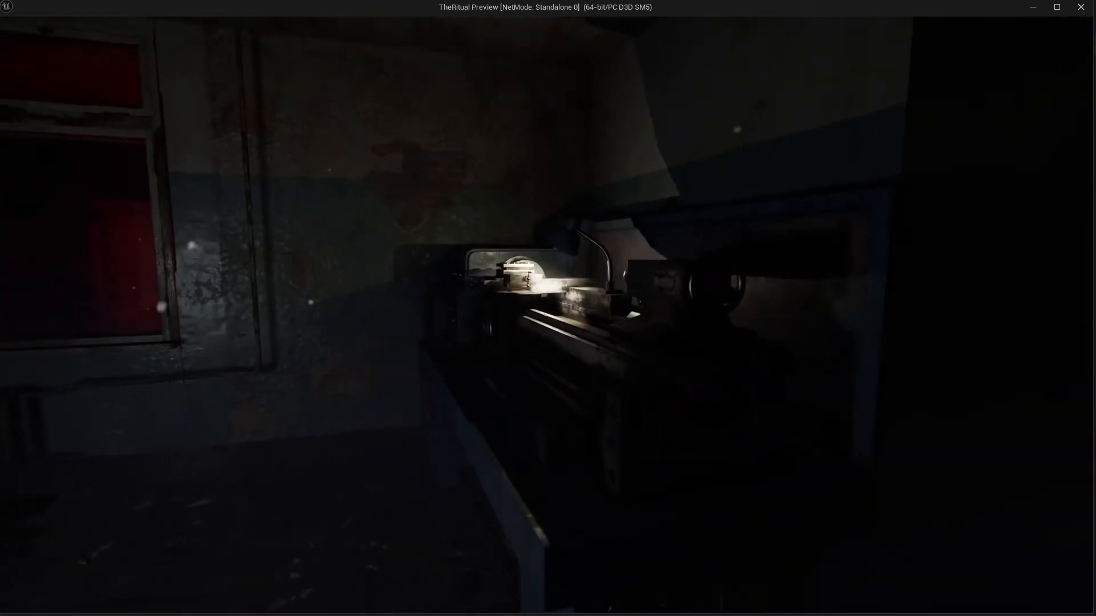
{"action": "mouse_move", "coordinate": [548, 309]}
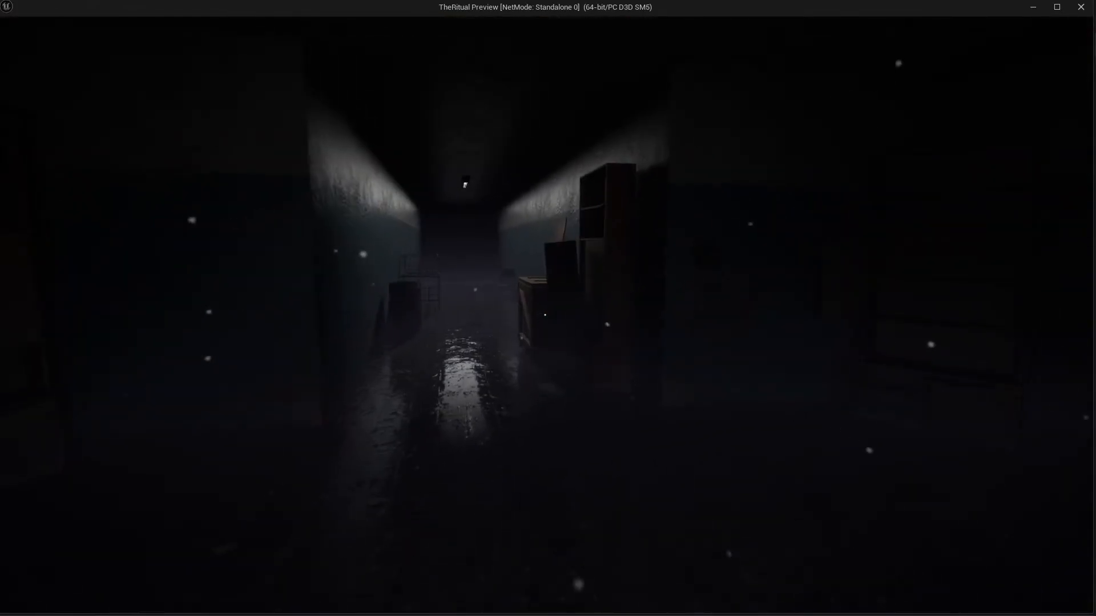
Start exporting the menu_music_1 recording from Audacity via File > Export Audio
{"action": "key", "text": "w"}
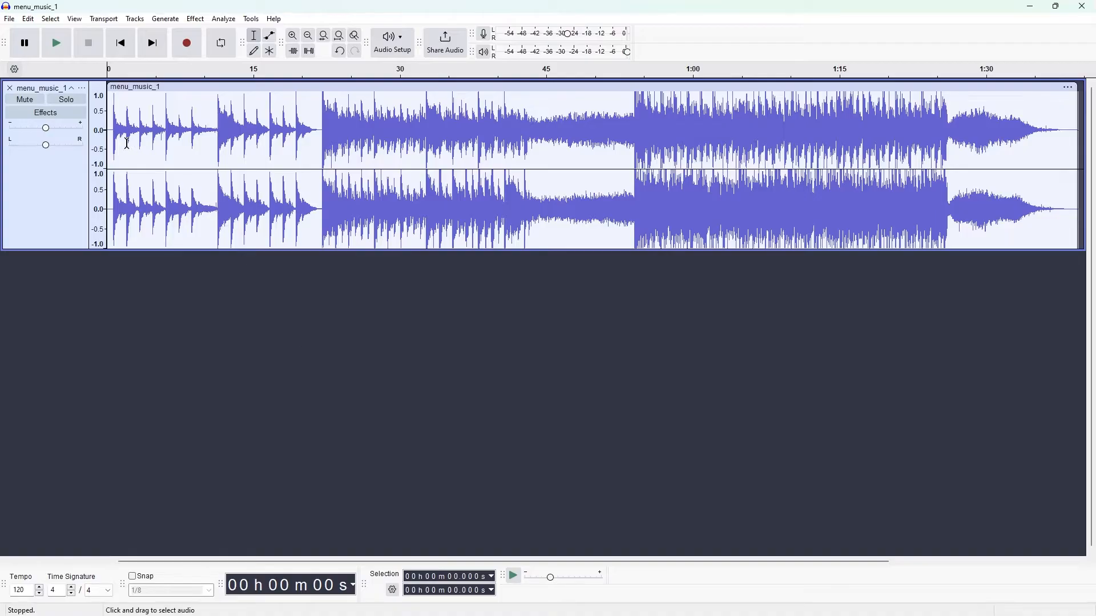
{"action": "left_click", "coordinate": [9, 19]}
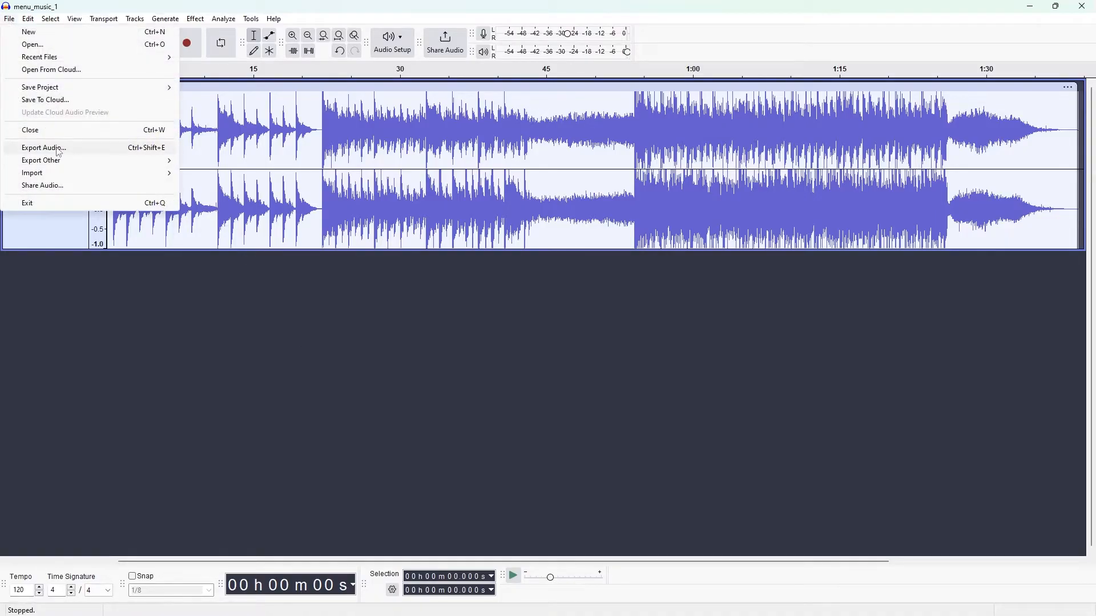
{"action": "left_click", "coordinate": [43, 147]}
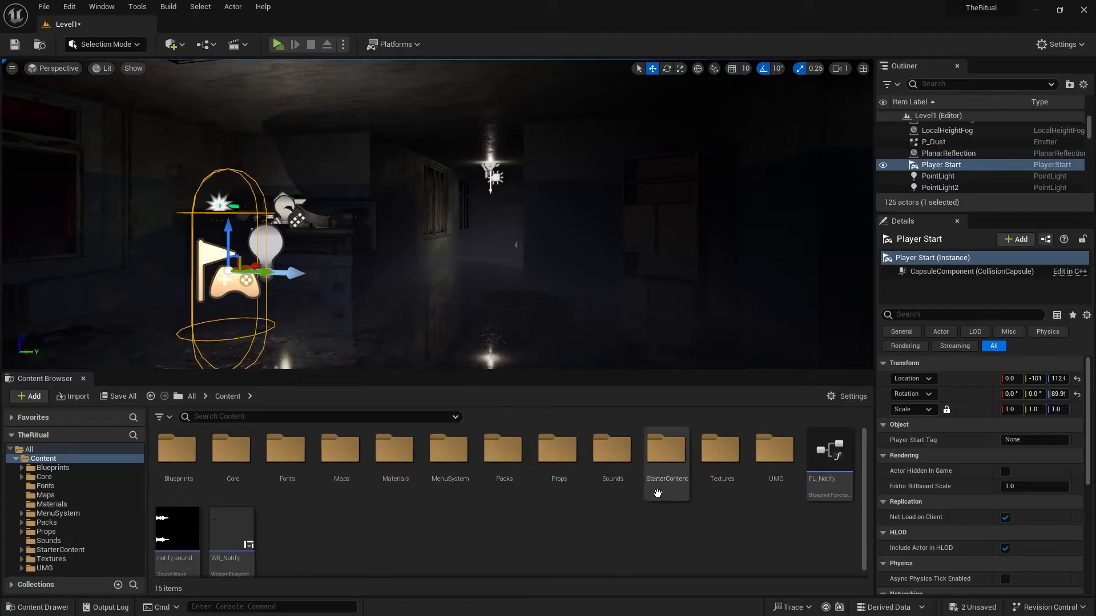
Place an Ambient Sound actor using the 'ambient' wave and lower its Volume Multiplier
{"action": "left_click", "coordinate": [612, 451]}
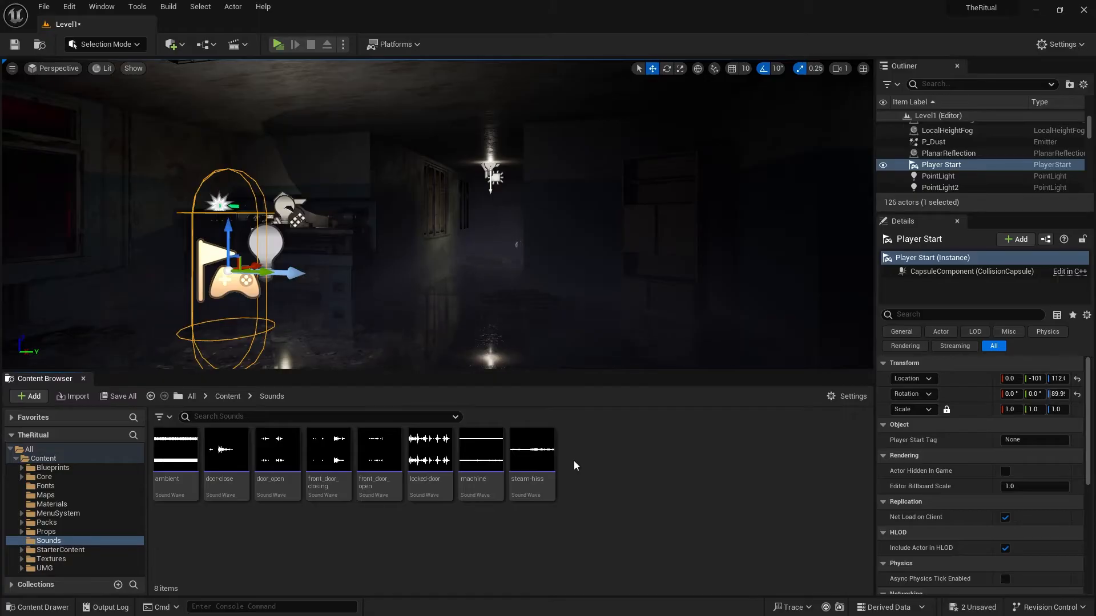
{"action": "mouse_move", "coordinate": [518, 533]}
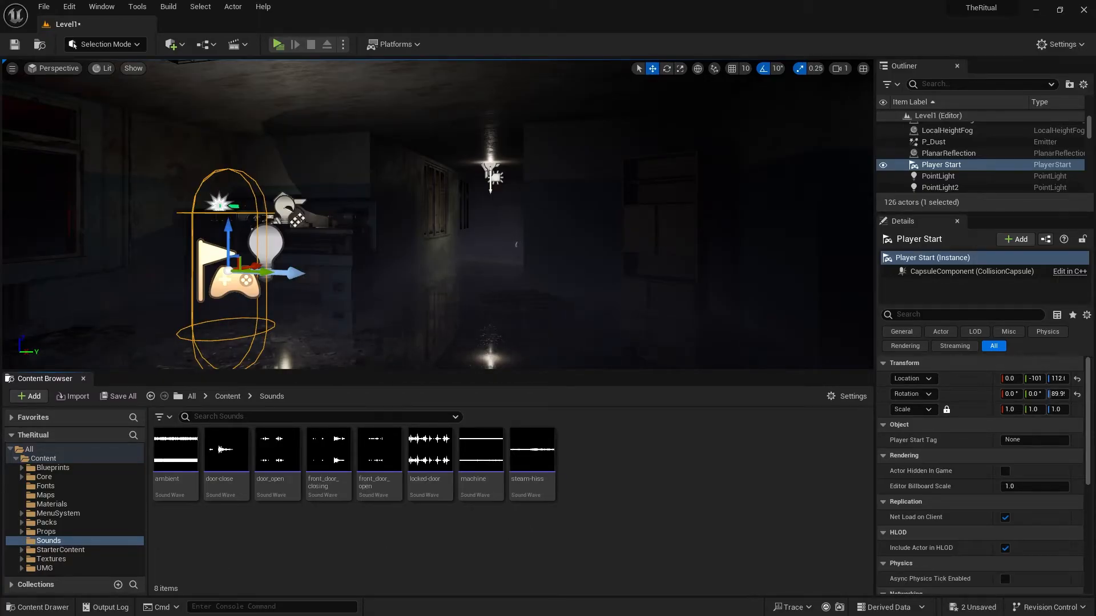
{"action": "left_click", "coordinate": [170, 44]}
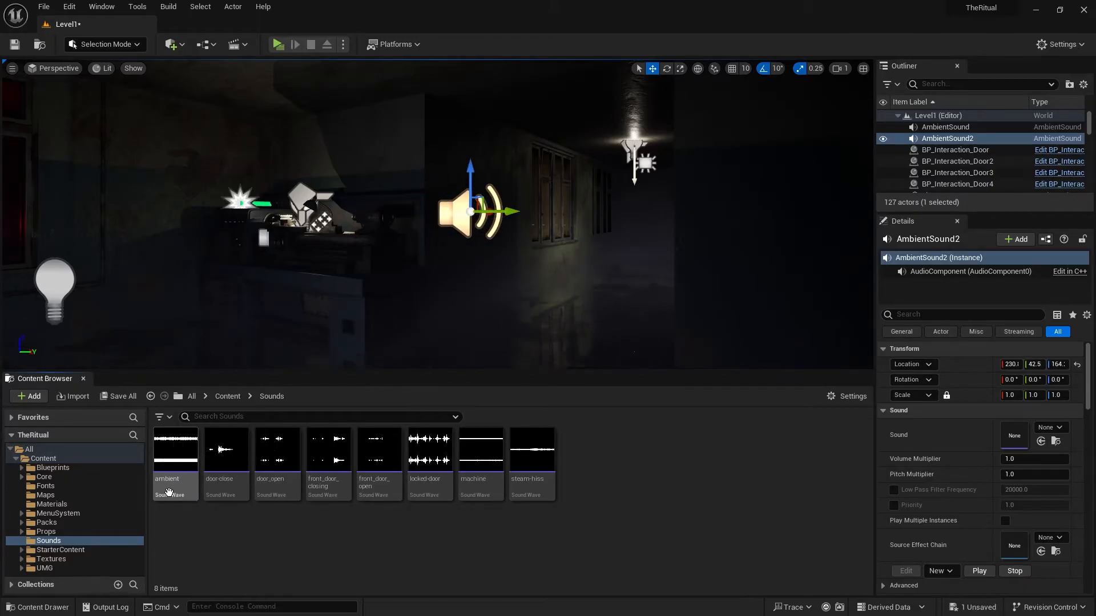
{"action": "left_click", "coordinate": [174, 465]}
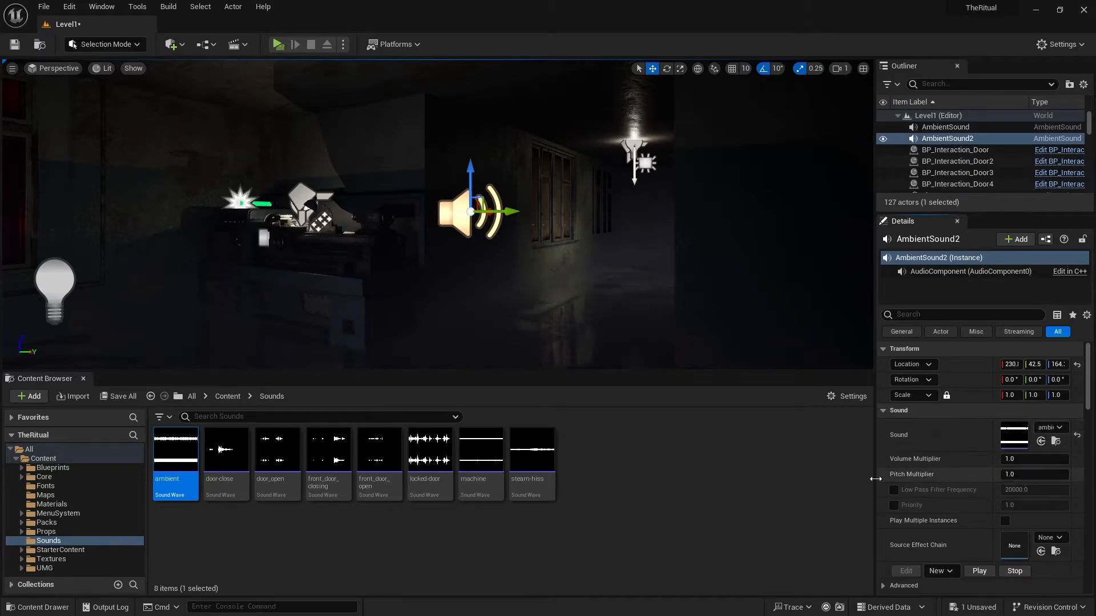
{"action": "left_click", "coordinate": [278, 45]}
{"action": "type", "text": "0.5"}
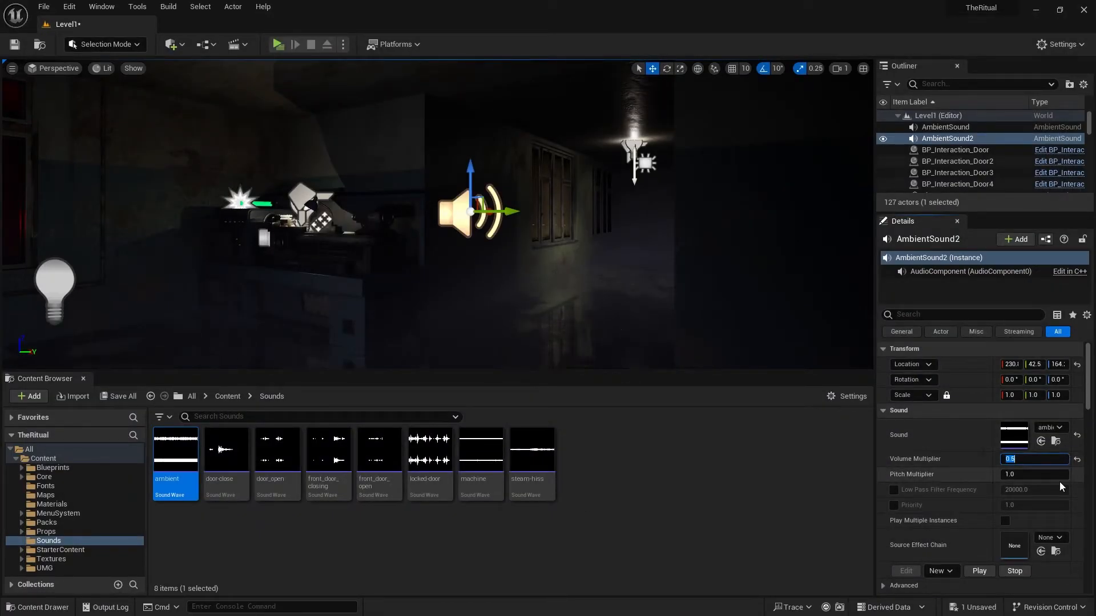
{"action": "left_click", "coordinate": [279, 44]}
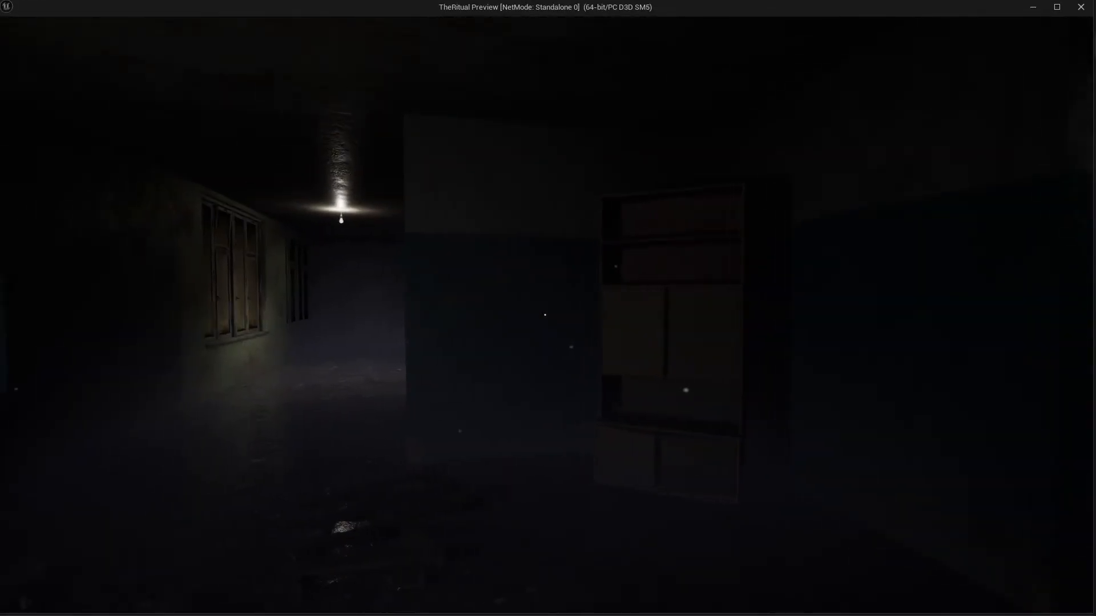
{"action": "mouse_move", "coordinate": [548, 308]}
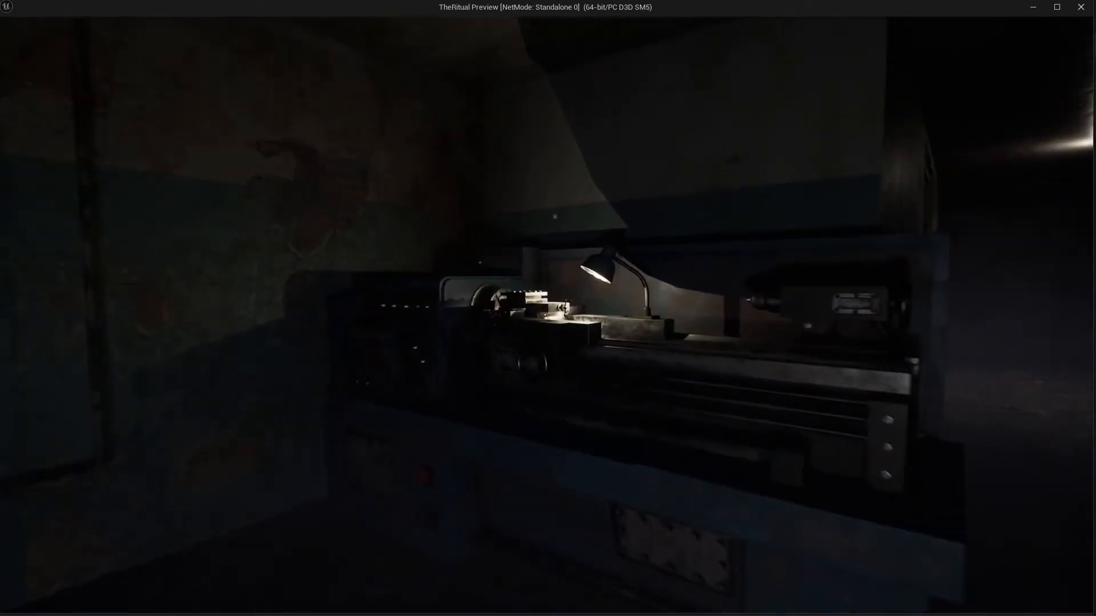
{"action": "mouse_move", "coordinate": [545, 315]}
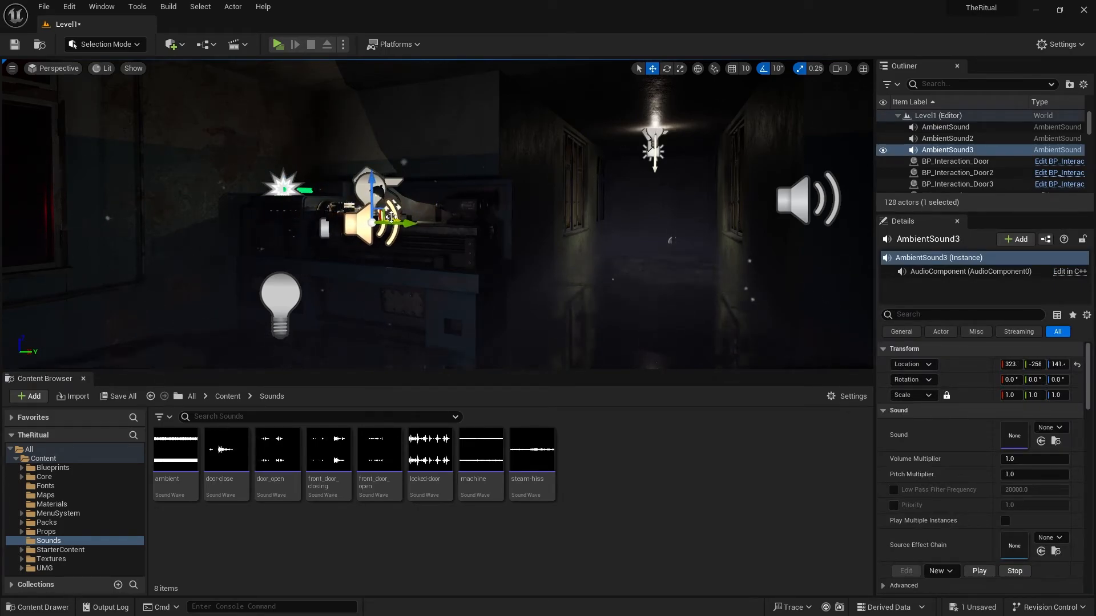
{"action": "mouse_move", "coordinate": [481, 449]}
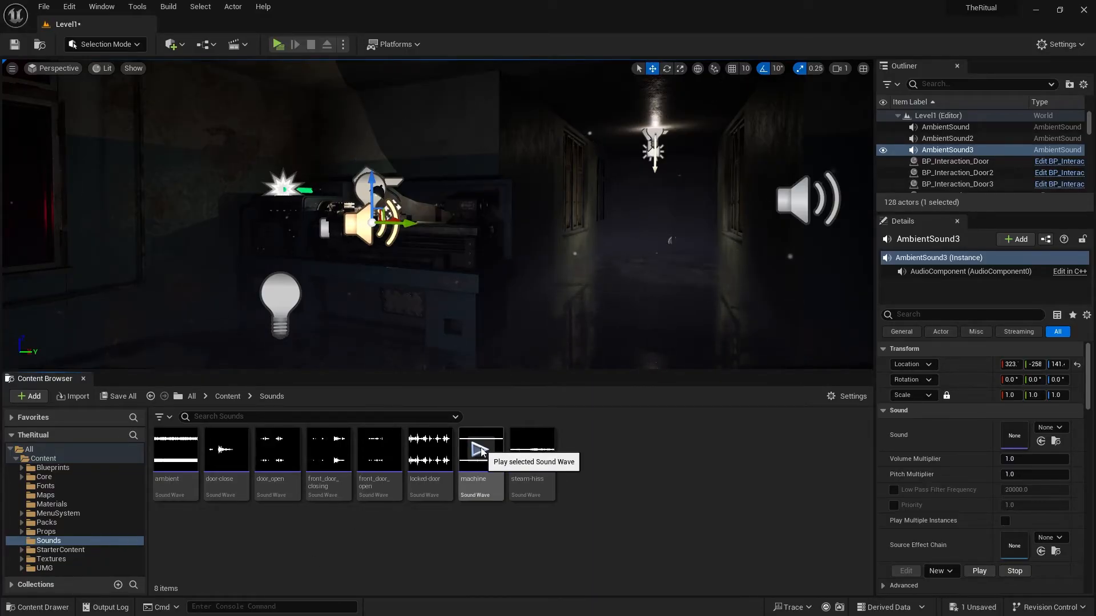
Assign the machine wave to AmbientSound3 and enable Override Attenuation
{"action": "left_click", "coordinate": [481, 450]}
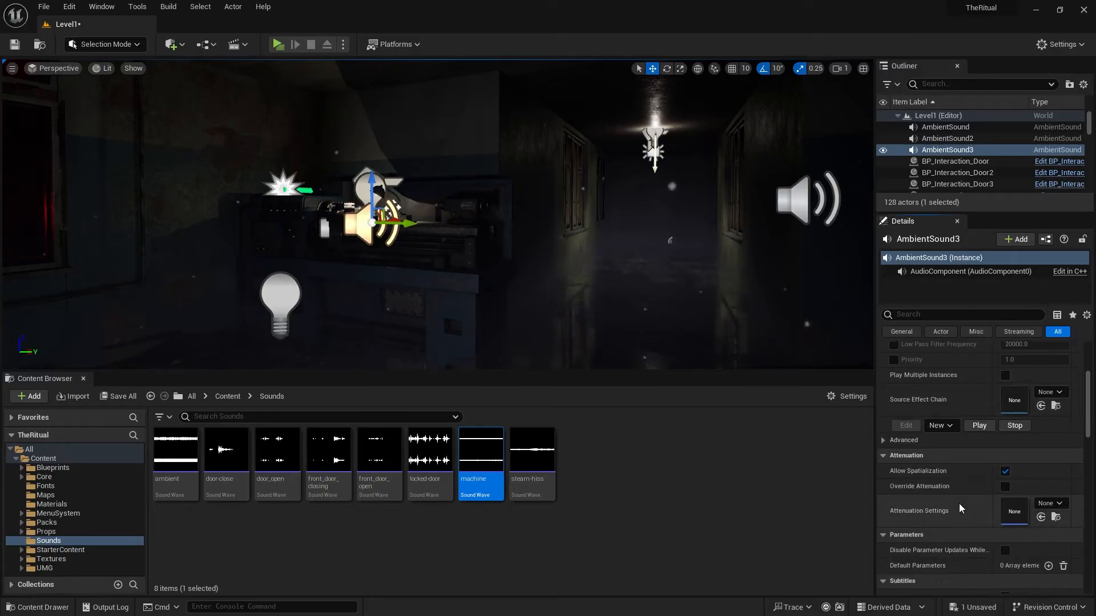
{"action": "left_click", "coordinate": [1005, 486]}
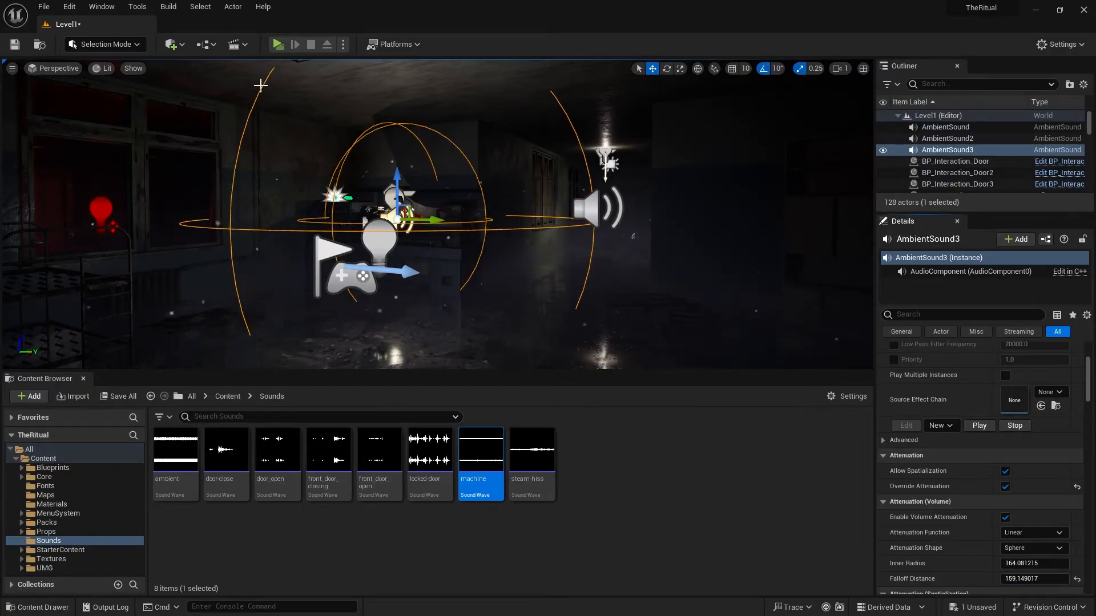
{"action": "left_click", "coordinate": [278, 45]}
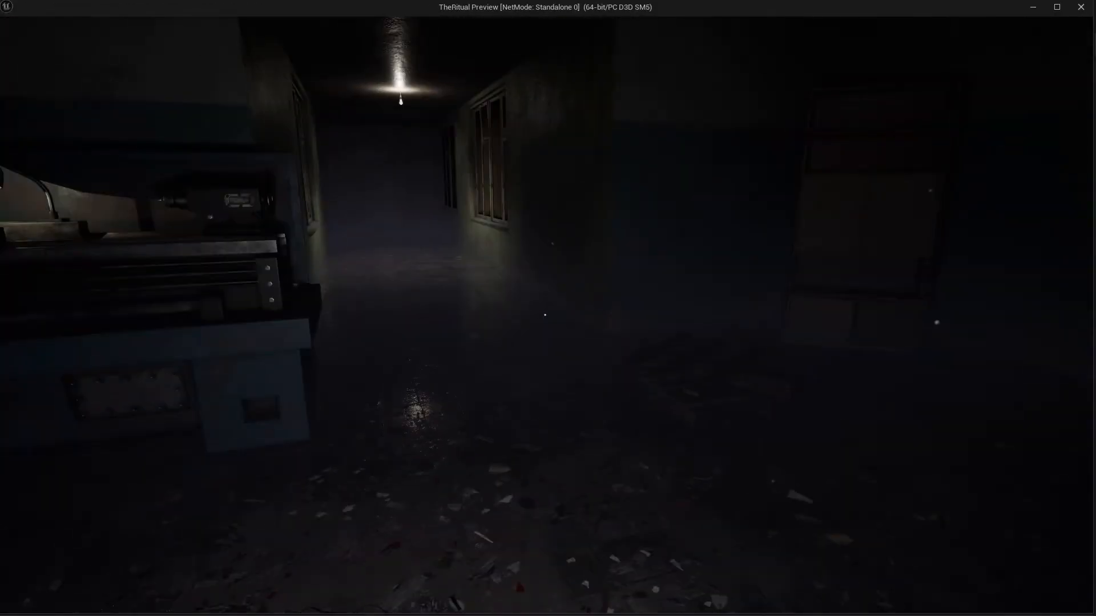
{"action": "mouse_move", "coordinate": [548, 308]}
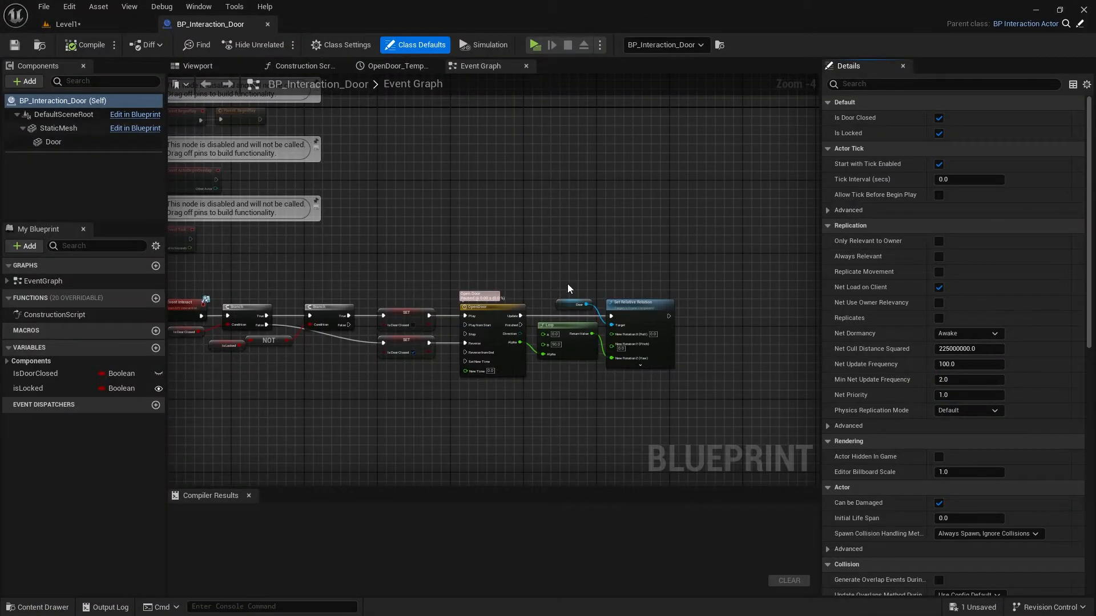
Add Play Sound 2D nodes with front door sounds before the timeline and compile the blueprint
{"action": "scroll", "scroll_direction": "up", "scroll_amount": 3}
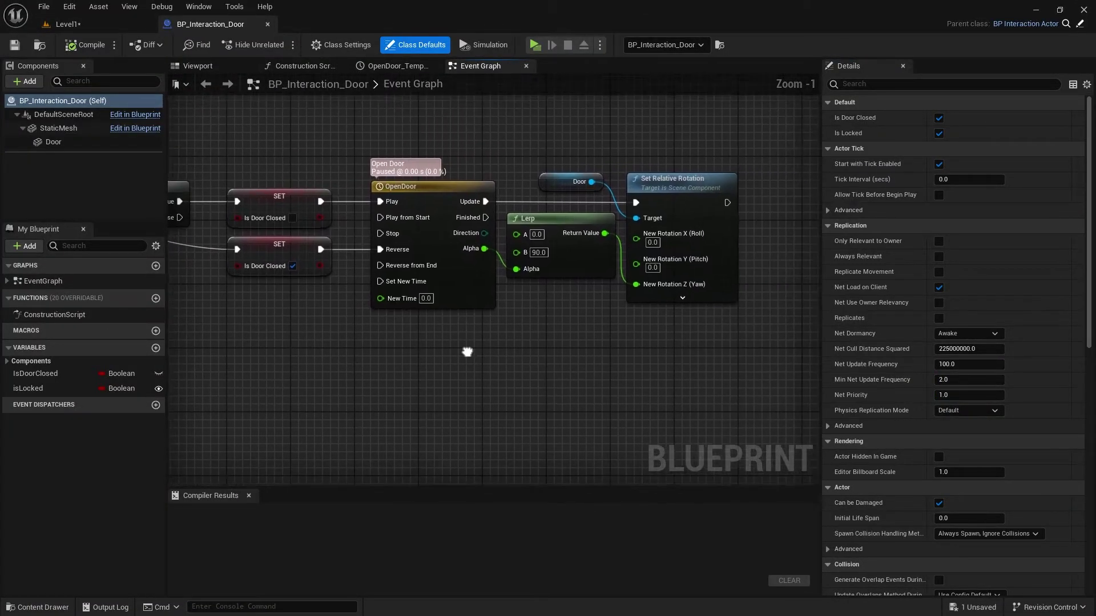
{"action": "scroll", "scroll_direction": "down", "scroll_amount": 3}
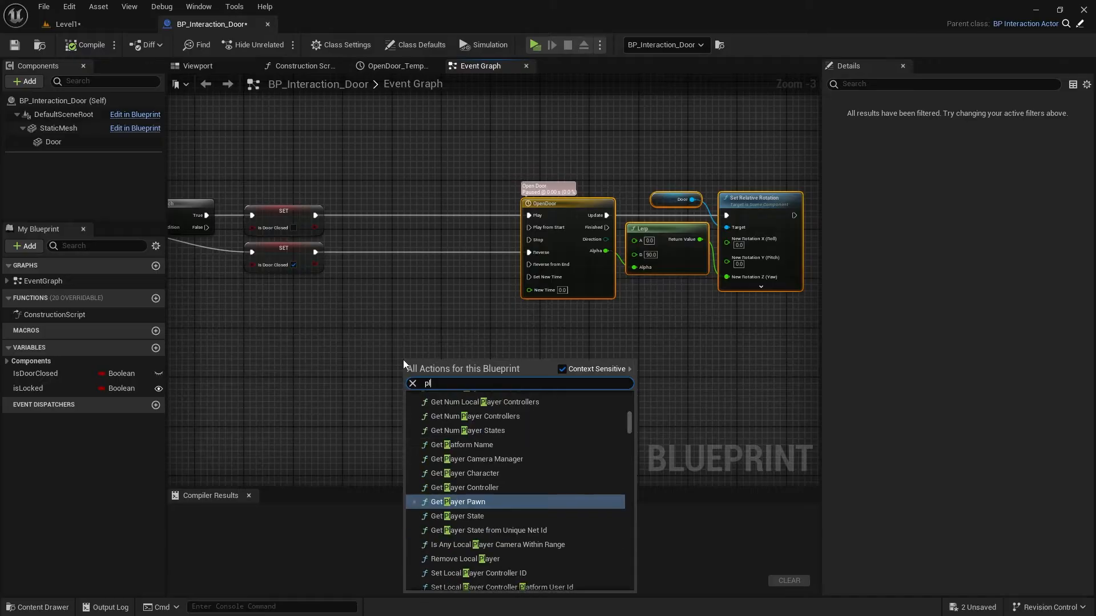
{"action": "type", "text": "play sound"}
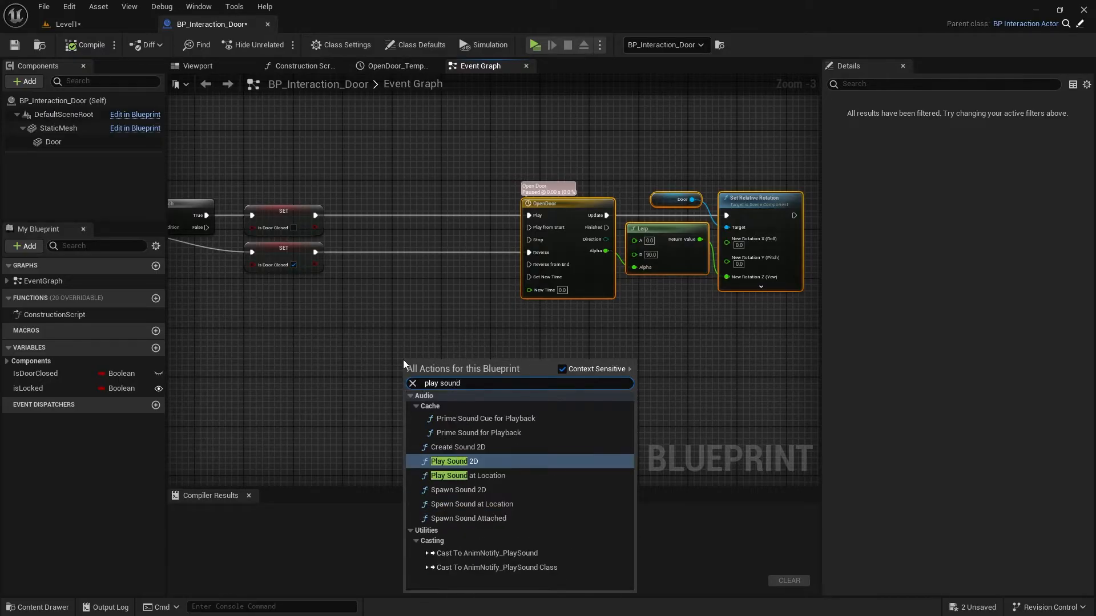
{"action": "left_click", "coordinate": [453, 461]}
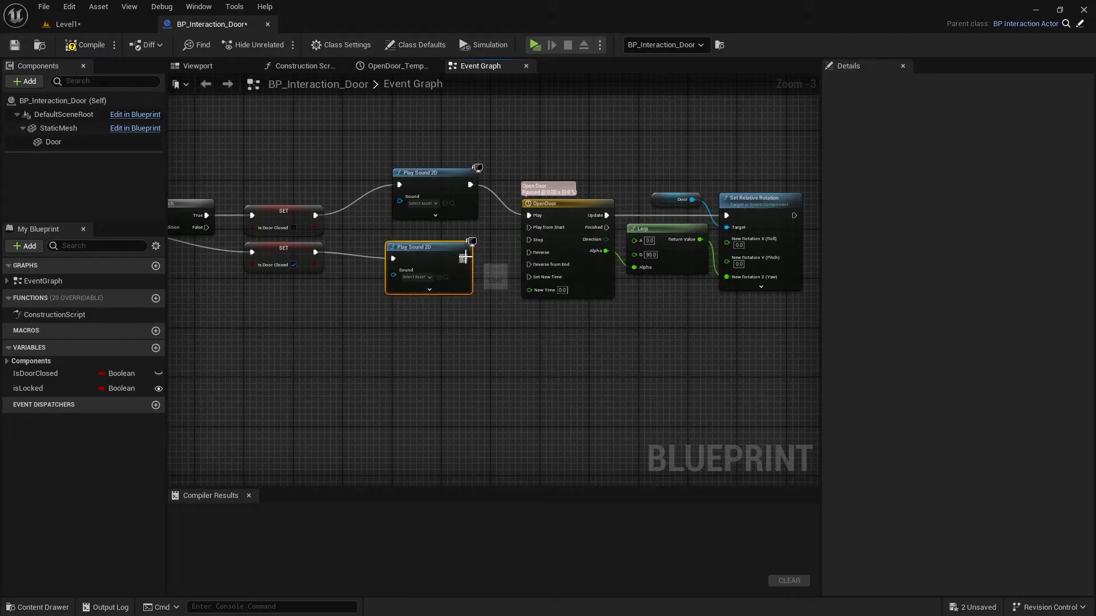
{"action": "mouse_move", "coordinate": [419, 203]}
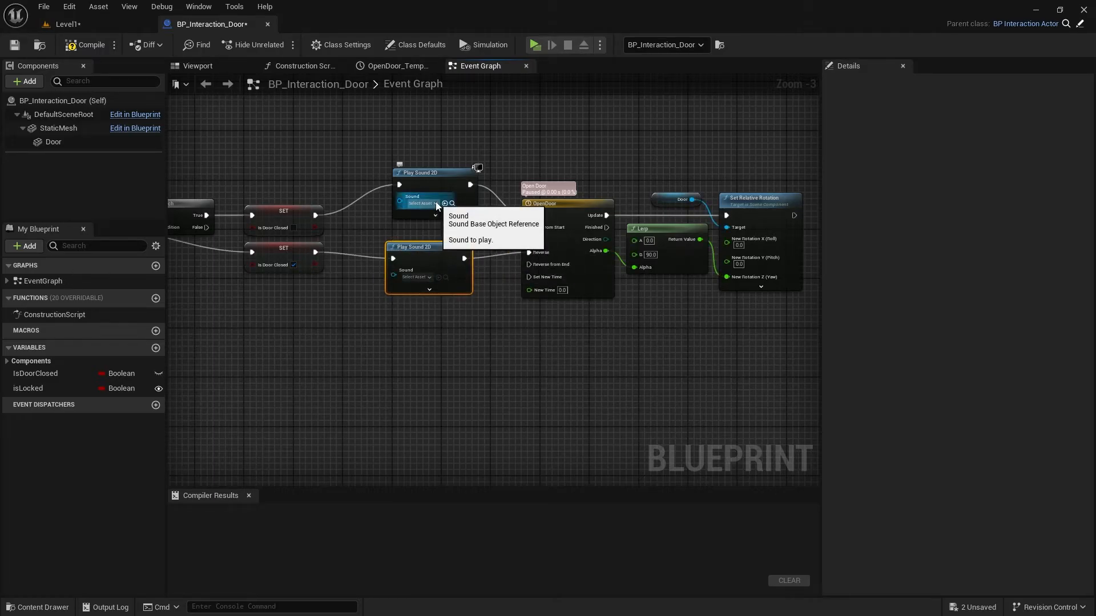
{"action": "type", "text": "front doo"}
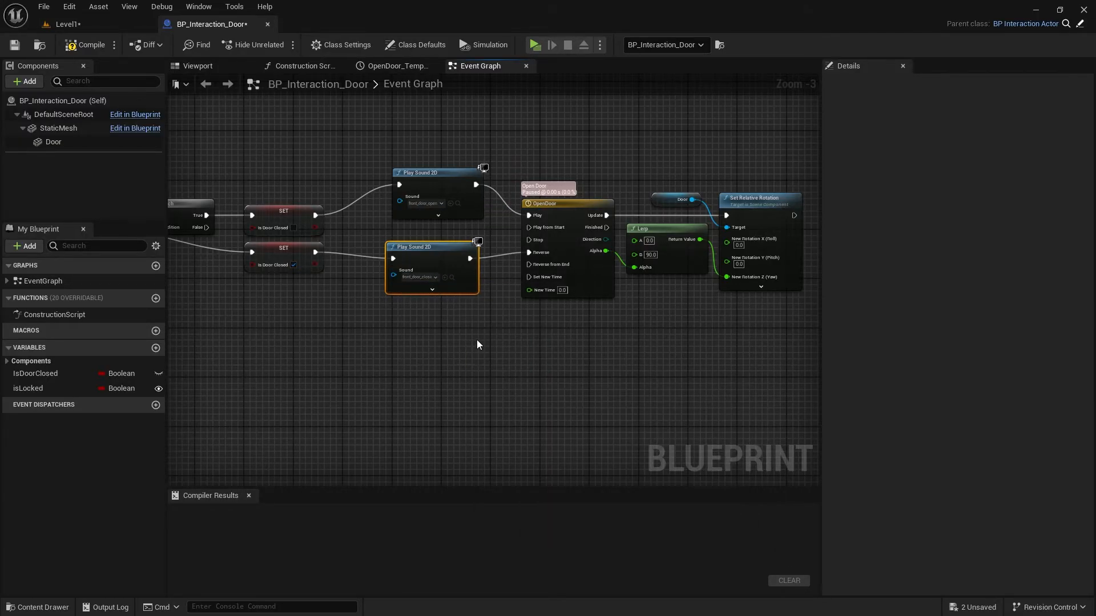
{"action": "left_click", "coordinate": [89, 45]}
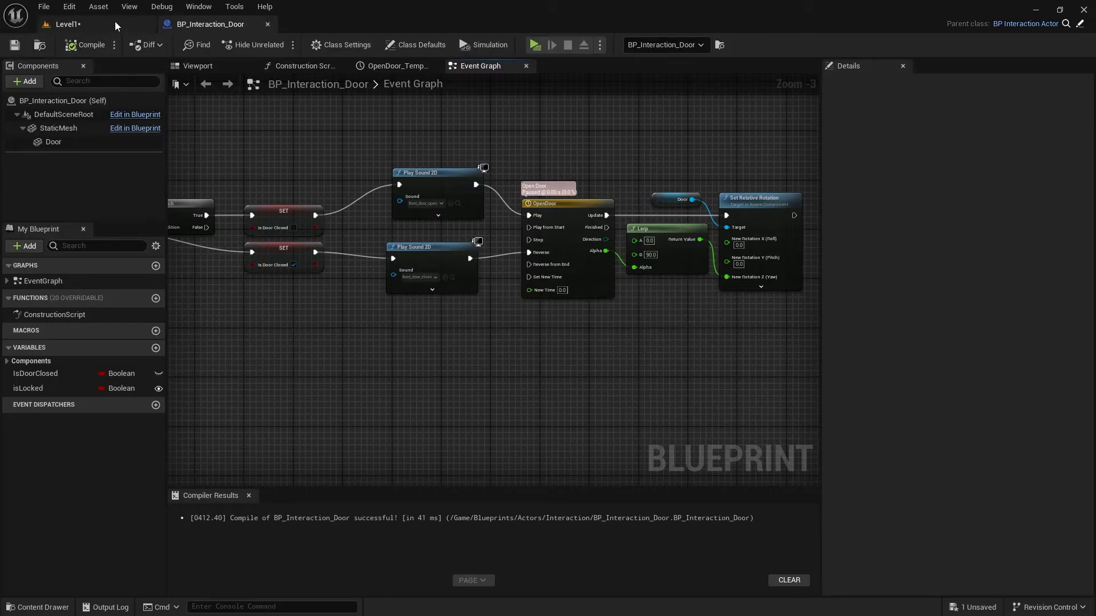
Create a DoorSoundCue sound cue in the Sounds folder and open it for editing
{"action": "left_click", "coordinate": [535, 44]}
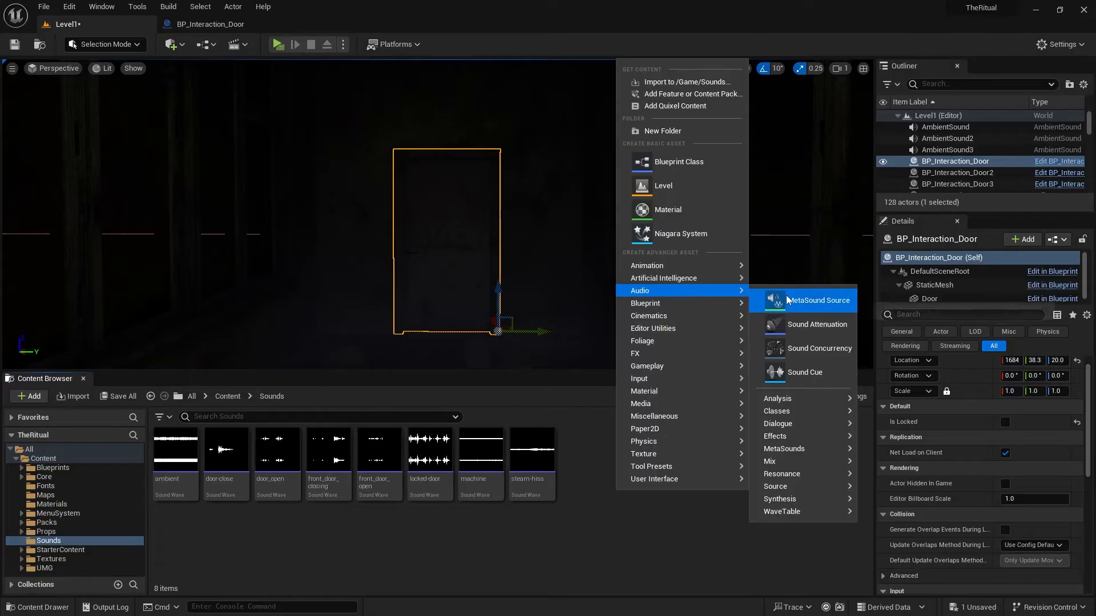
{"action": "left_click", "coordinate": [804, 372]}
{"action": "type", "text": "DoorSoundCue"}
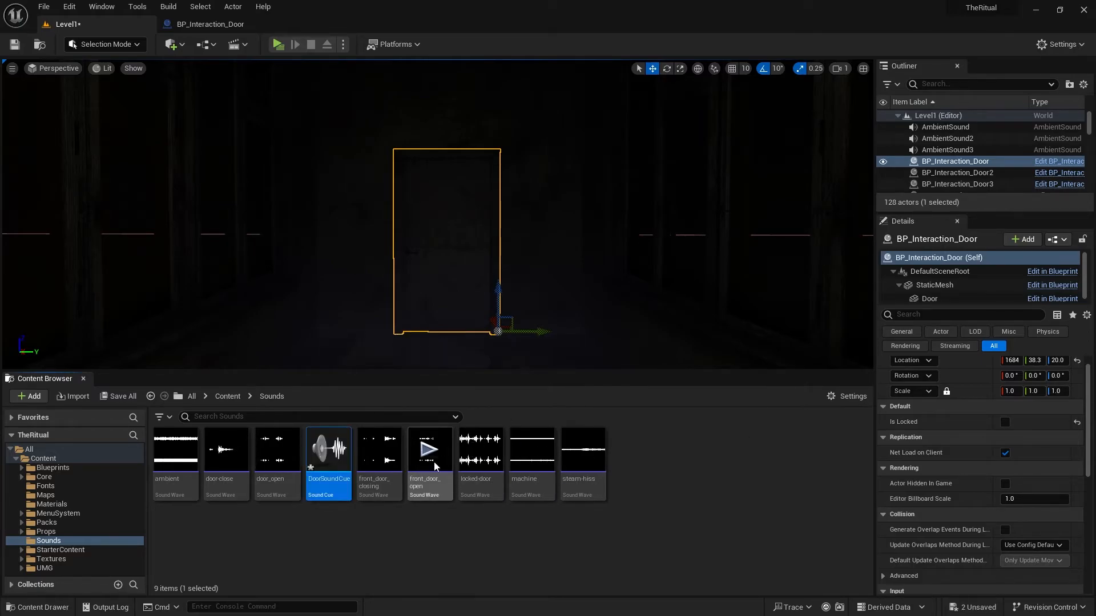
{"action": "double_click", "coordinate": [328, 449]}
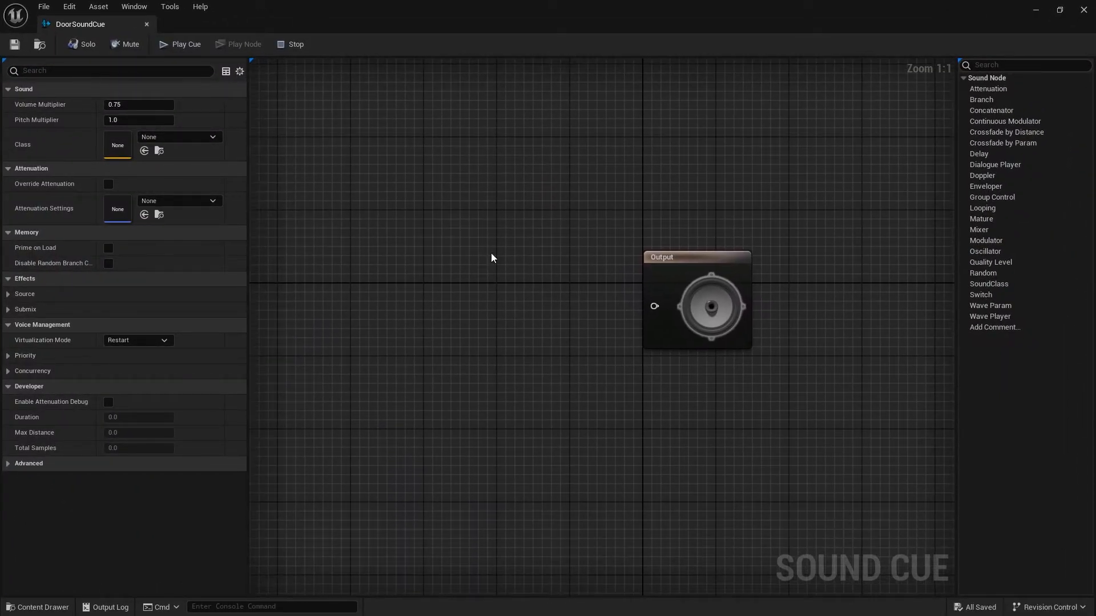
{"action": "mouse_move", "coordinate": [991, 306]}
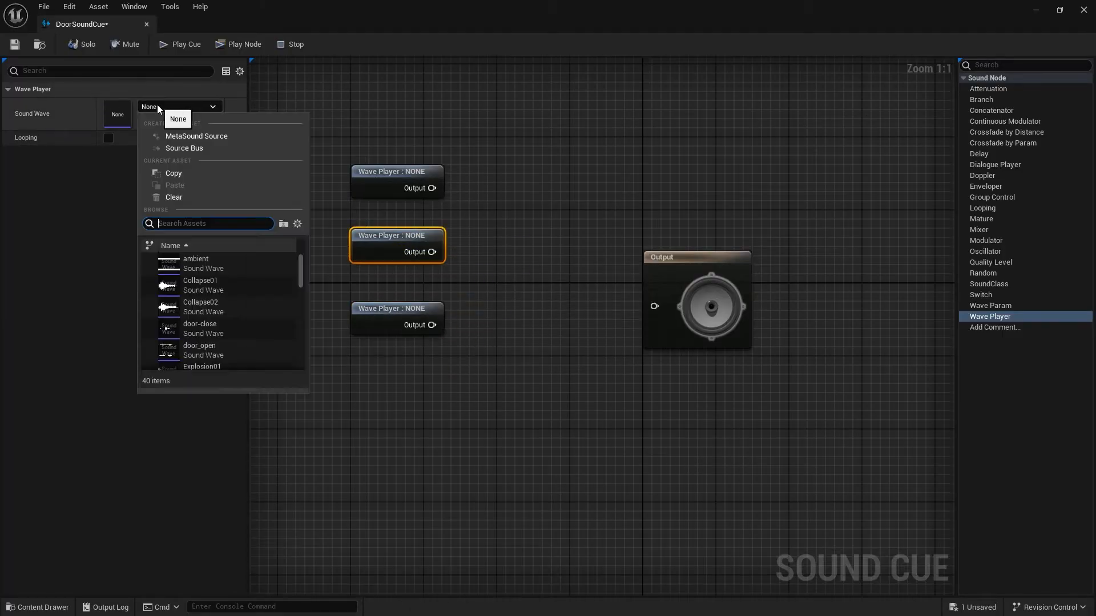
Assign front_door_open and front_door_closing waves to the cue's Wave Player nodes
{"action": "type", "text": "do"}
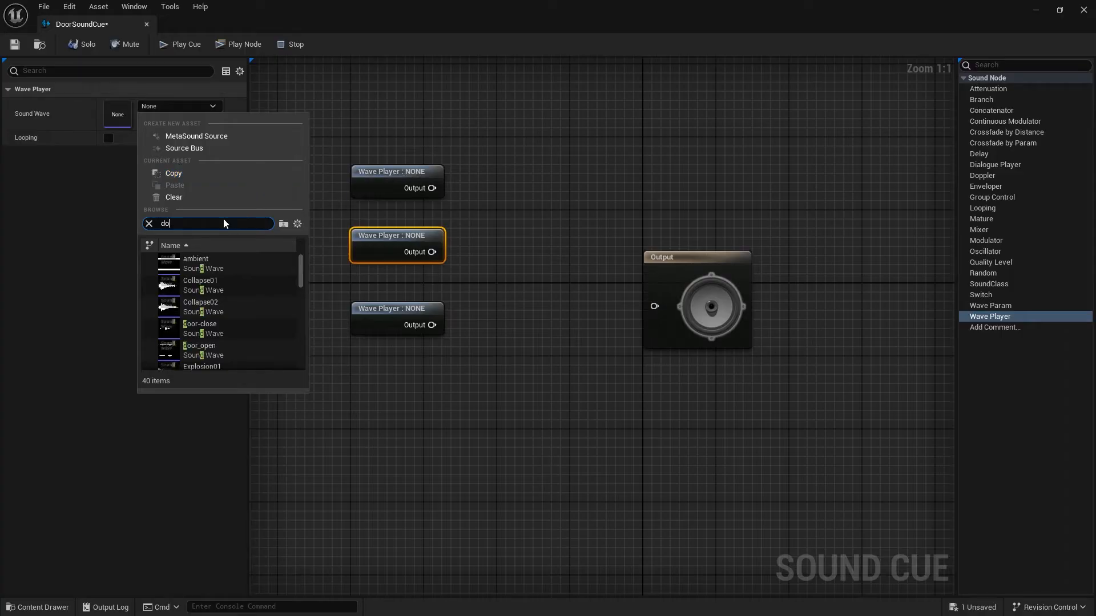
{"action": "left_click", "coordinate": [199, 349]}
{"action": "type", "text": "front"}
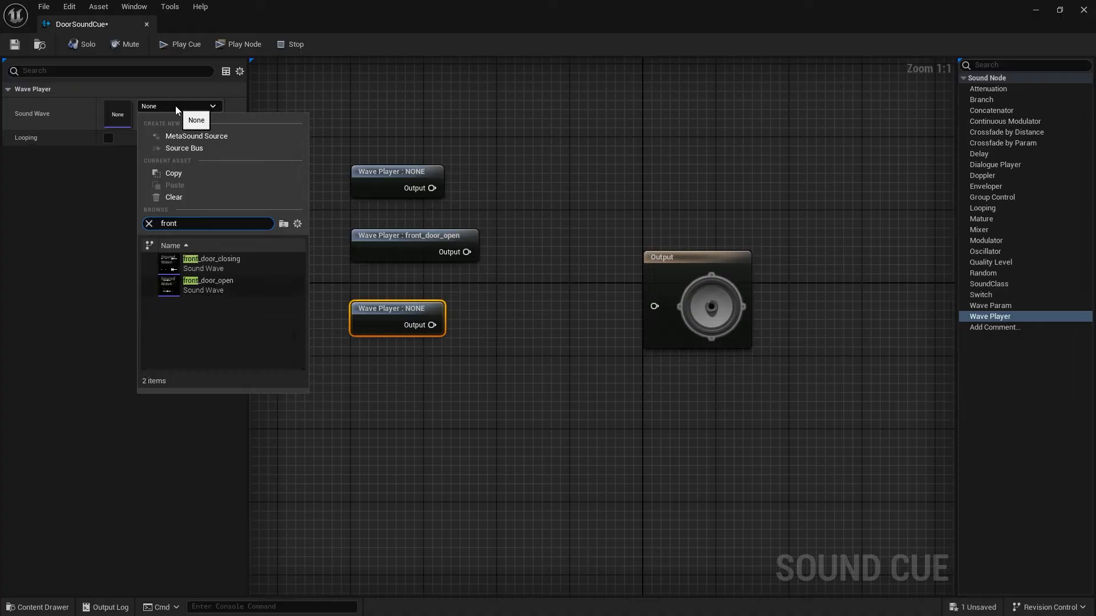
{"action": "left_click", "coordinate": [211, 263]}
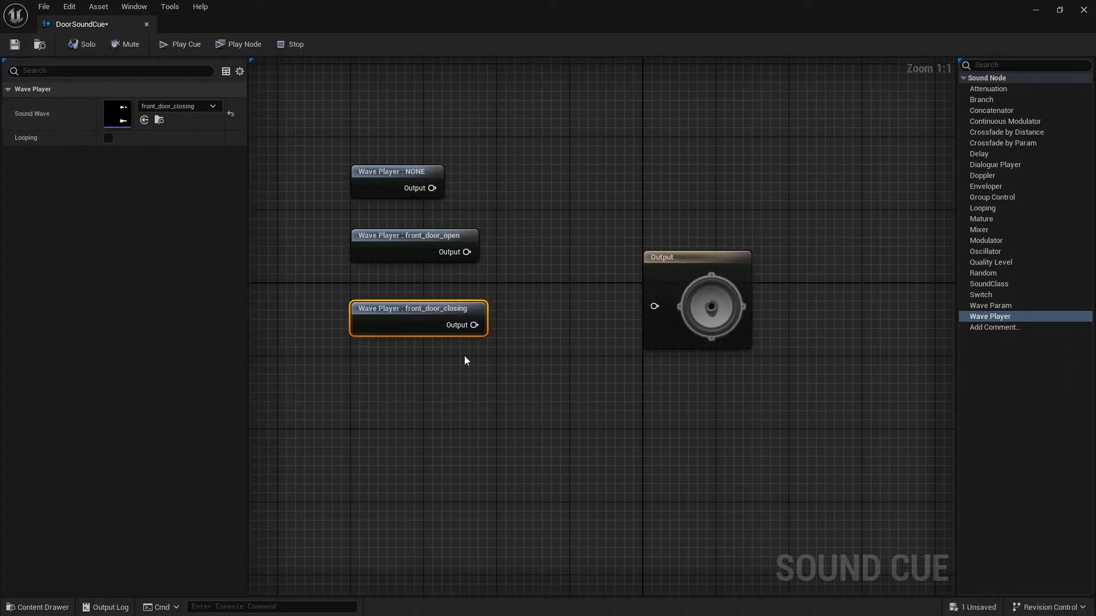
{"action": "mouse_move", "coordinate": [713, 263]}
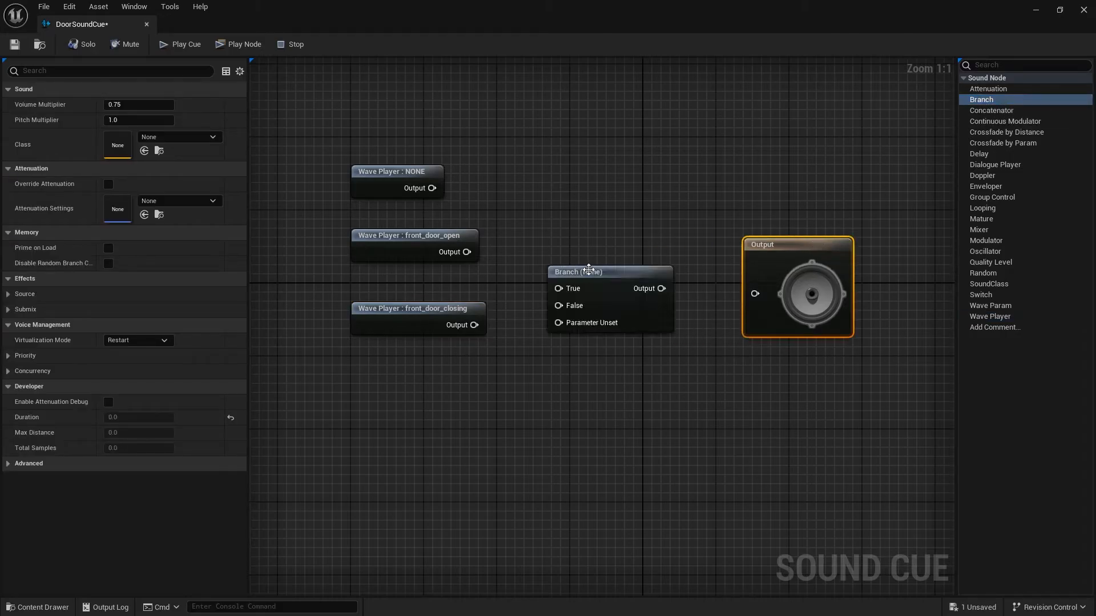
Name two Branch nodes IsOpened and Locked and add a Mixer combining both branches
{"action": "left_click", "coordinate": [609, 272]}
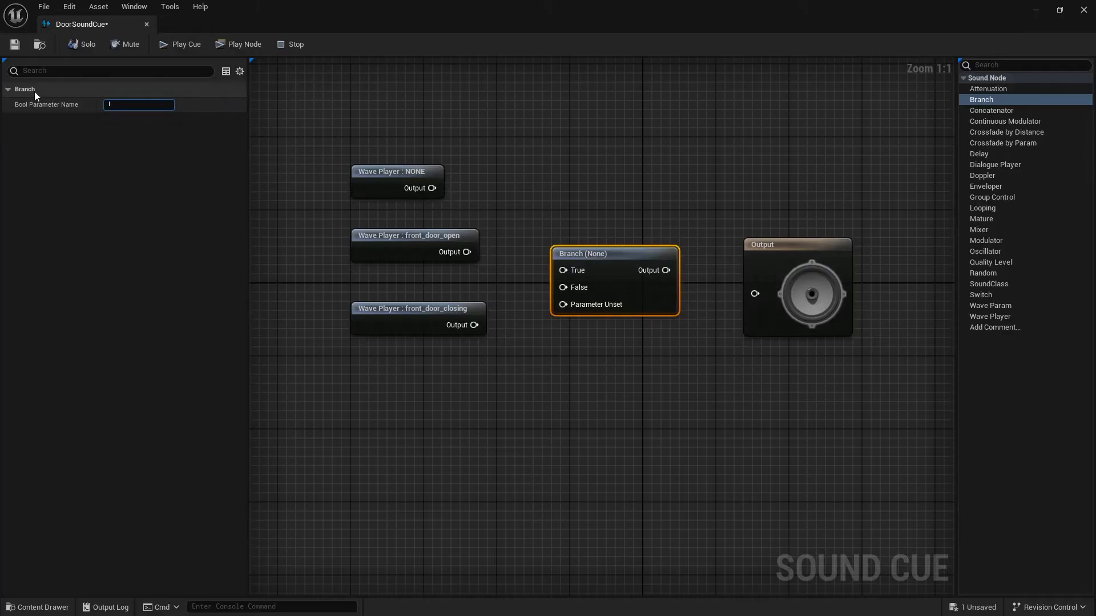
{"action": "type", "text": "IsOpened"}
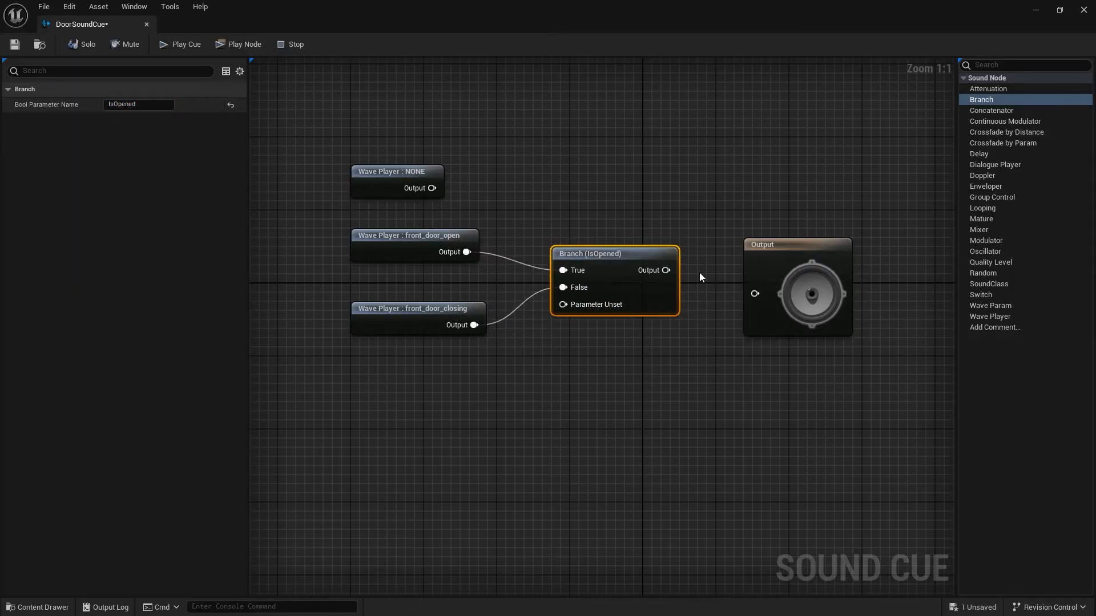
{"action": "left_click", "coordinate": [552, 163]}
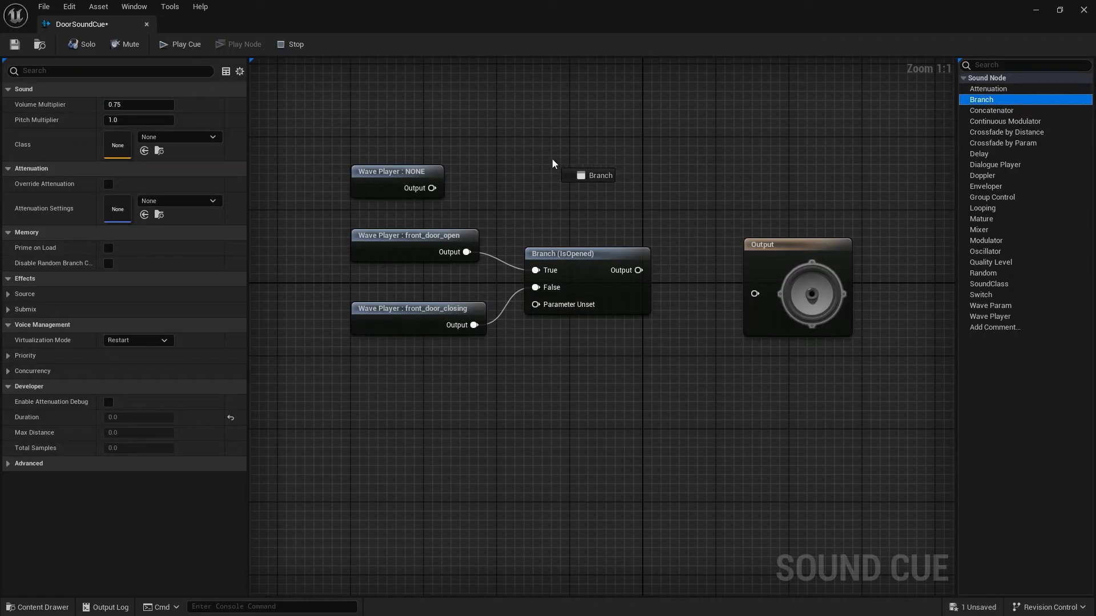
{"action": "left_click", "coordinate": [396, 171]}
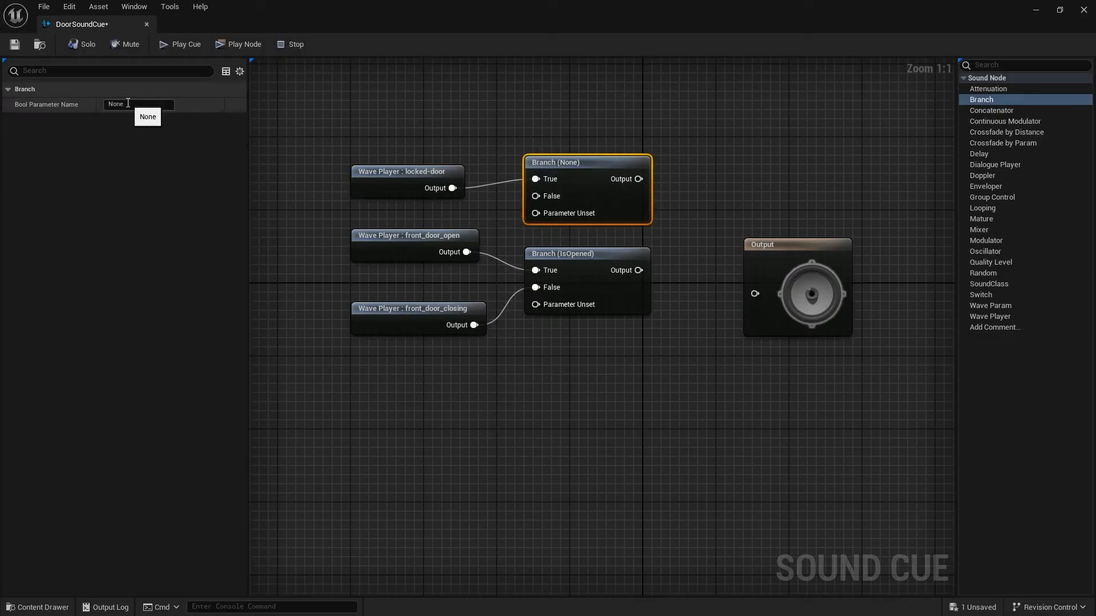
{"action": "type", "text": "Locked"}
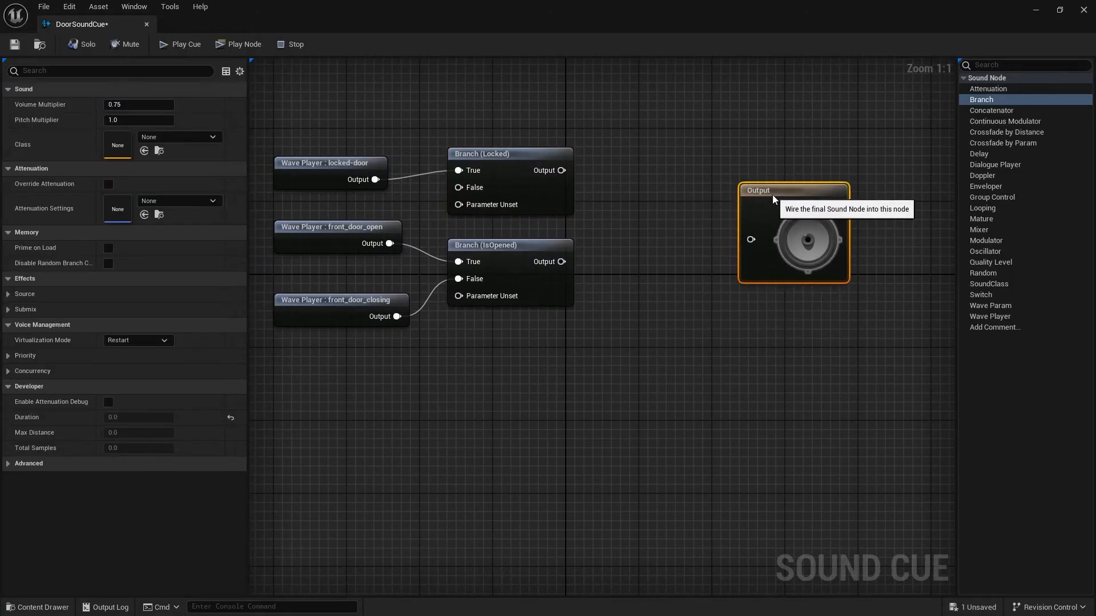
{"action": "left_click", "coordinate": [978, 229]}
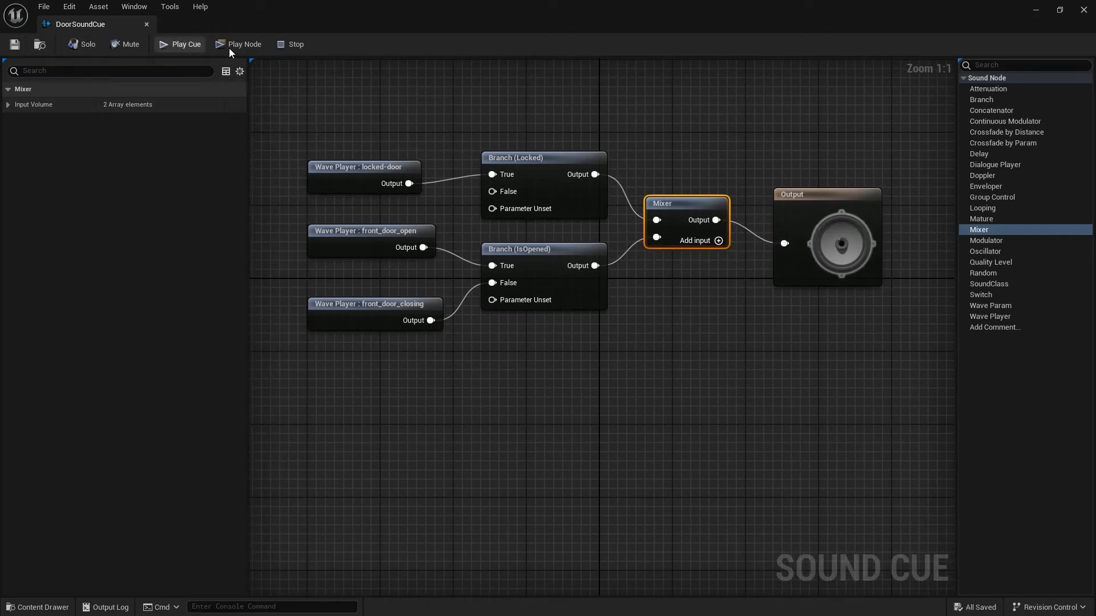
Delete both Play Sound 2D nodes from the door blueprint's event graph
{"action": "left_click", "coordinate": [210, 24]}
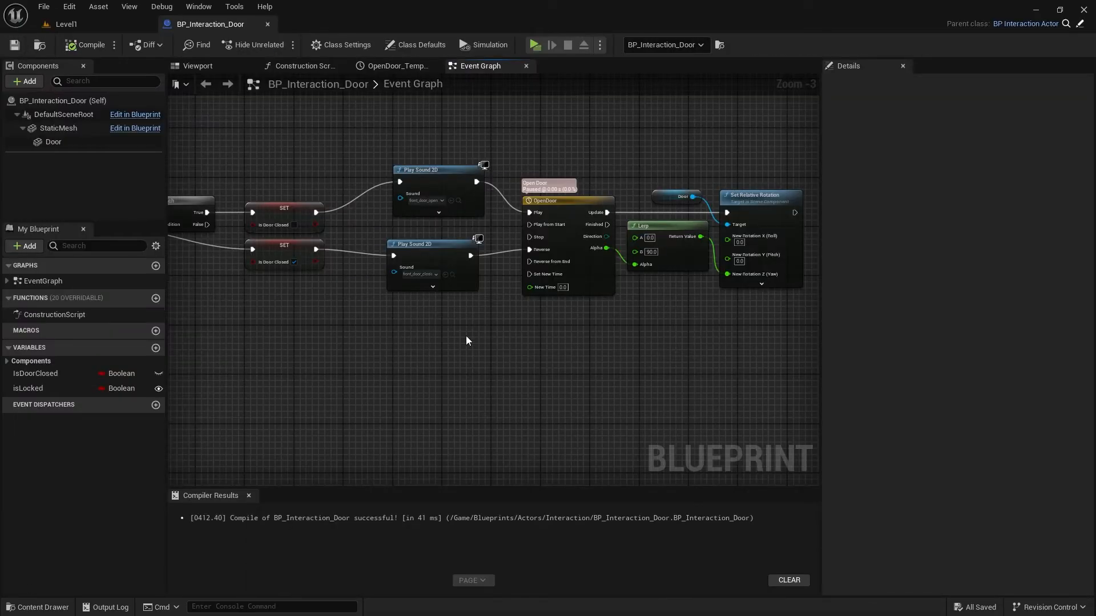
{"action": "key", "text": "Delete"}
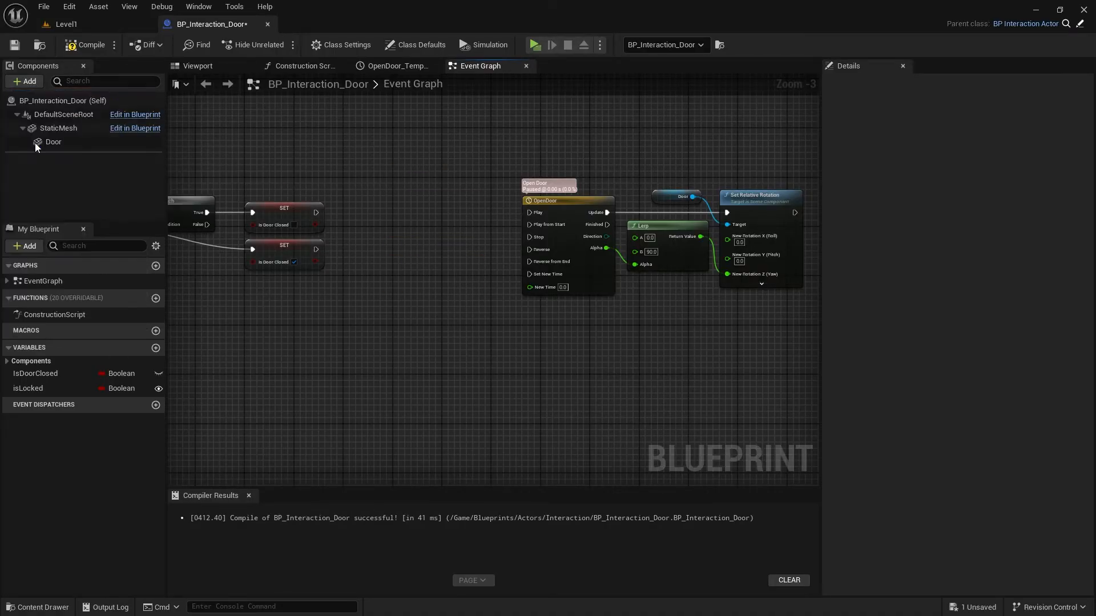
Add an Audio component using DoorSoundCue and place its reference in the graph
{"action": "left_click", "coordinate": [49, 155]}
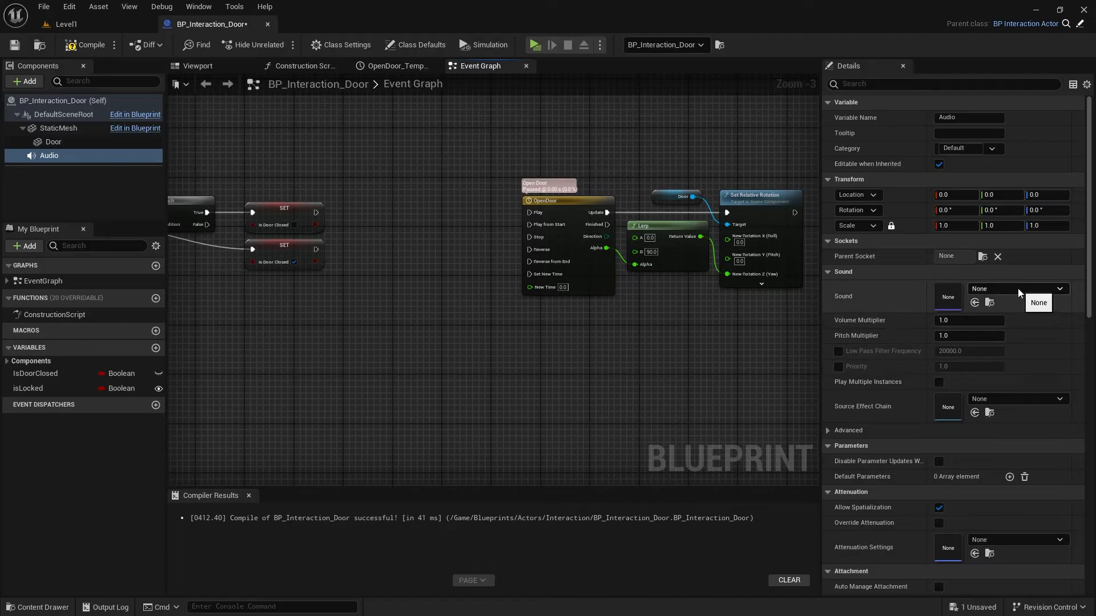
{"action": "left_click", "coordinate": [1060, 289]}
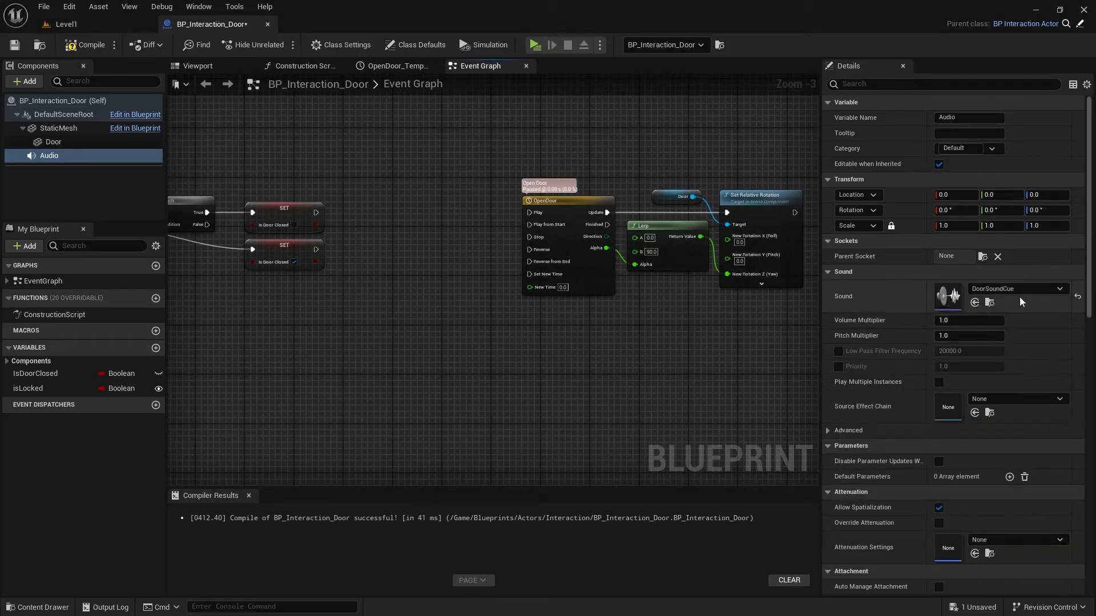
{"action": "left_click_drag", "start_coordinate": [49, 155], "coordinate": [300, 147]}
{"action": "type", "text": "set parameter"}
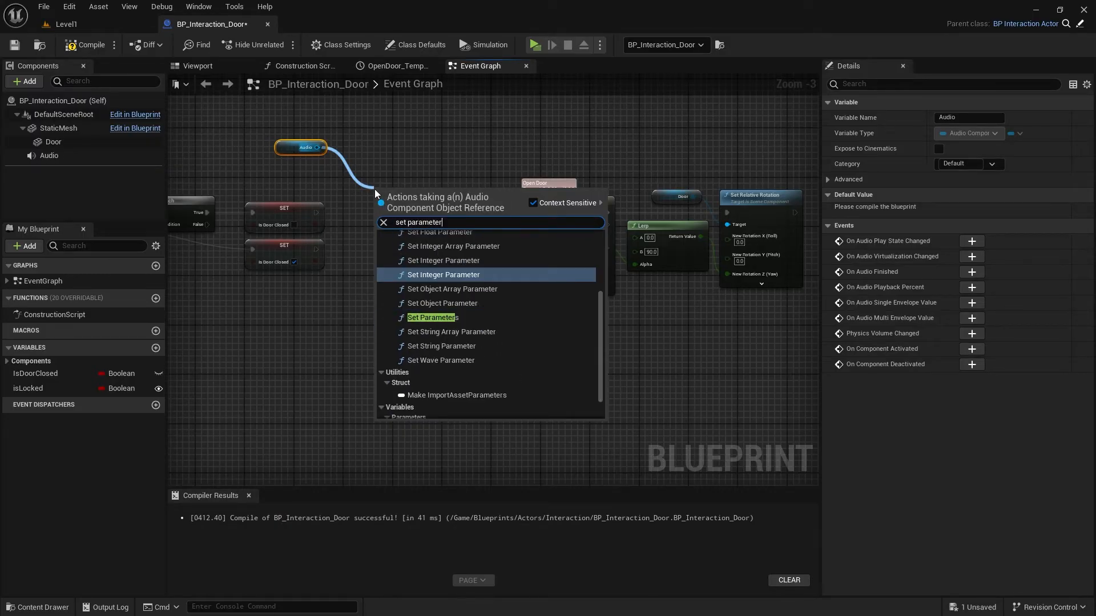
Search for a Set Boolean Parameter node to drive Audio's IsOpened parameter
{"action": "type", "text": "boo"}
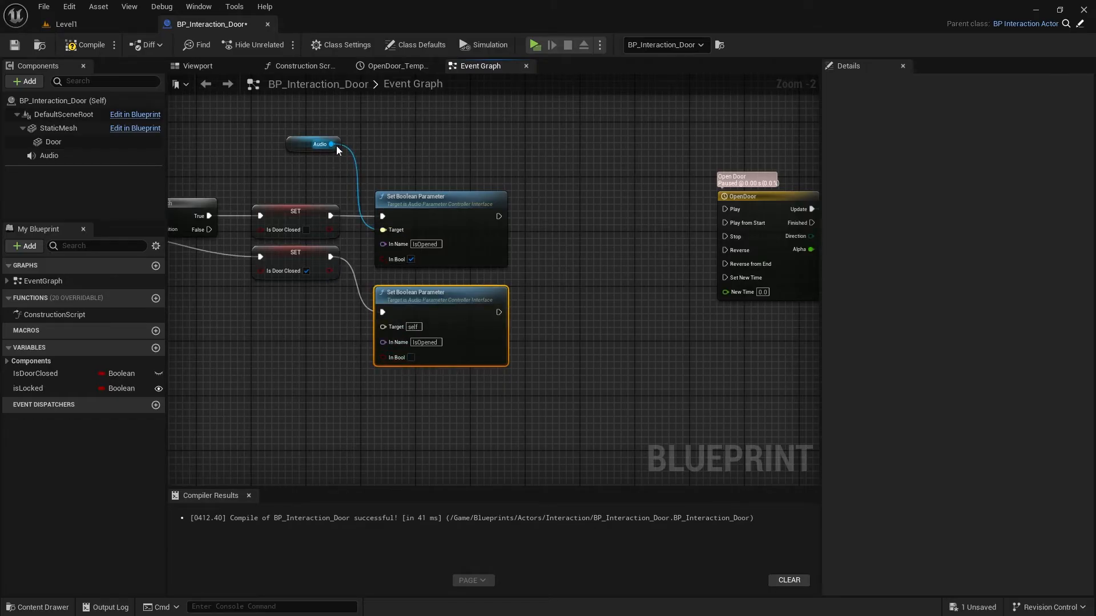
{"action": "mouse_move", "coordinate": [382, 313]}
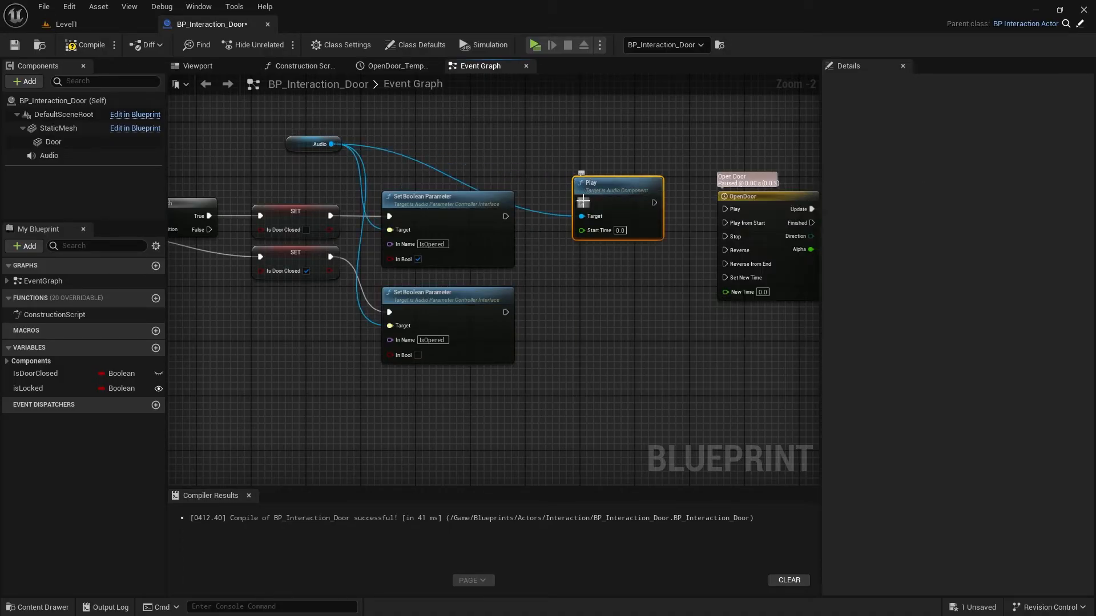
{"action": "mouse_move", "coordinate": [591, 197]}
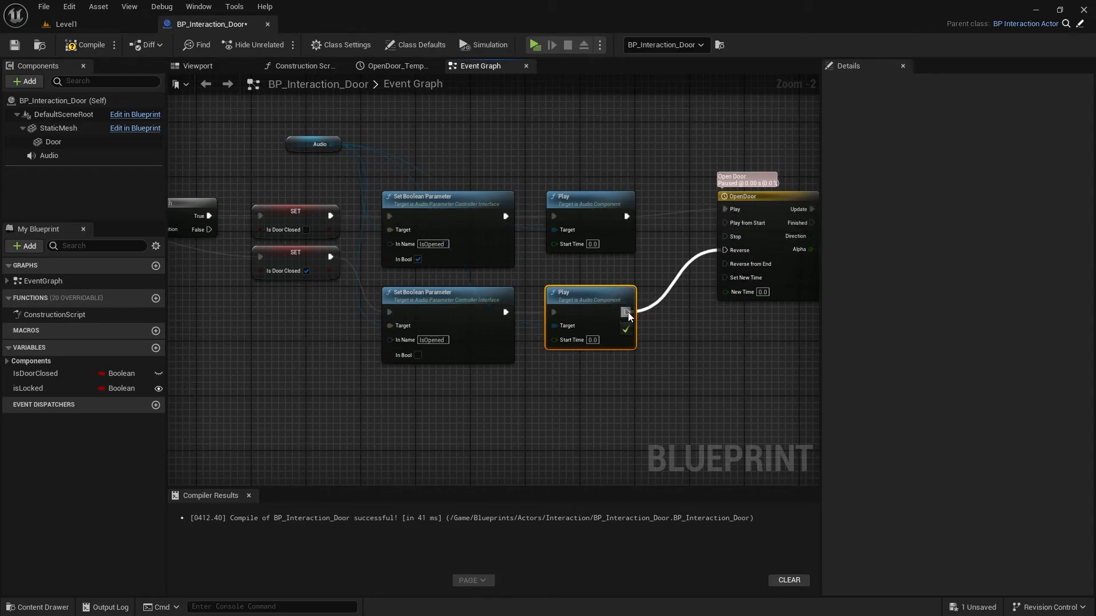
Add a Set Boolean Parameter node named Locked for Audio and save the blueprint
{"action": "scroll", "scroll_direction": "down", "scroll_amount": 3}
{"action": "type", "text": "set"}
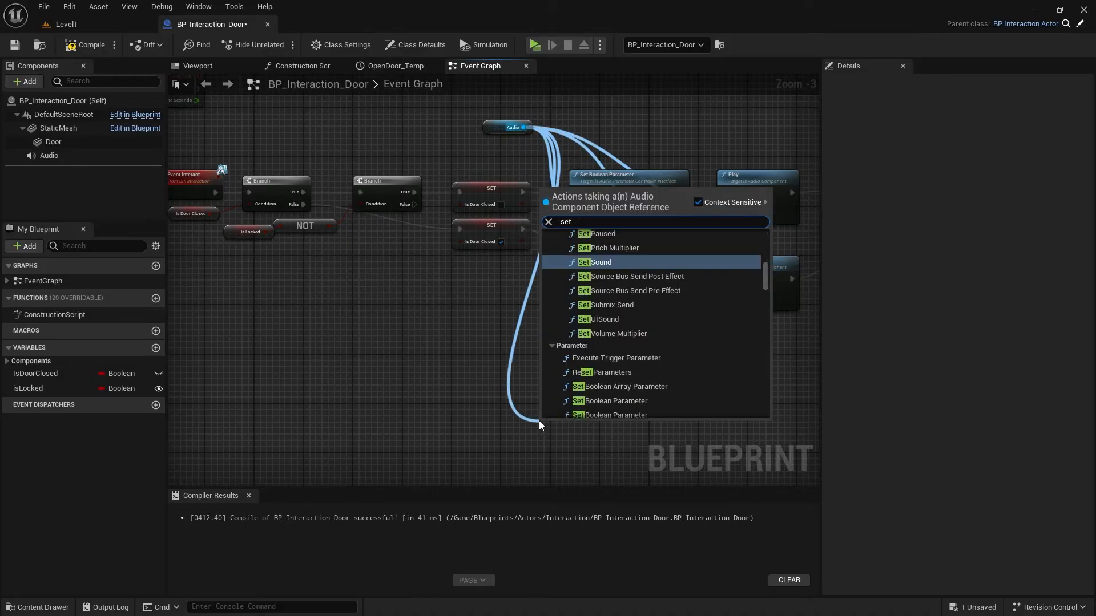
{"action": "left_click", "coordinate": [615, 401]}
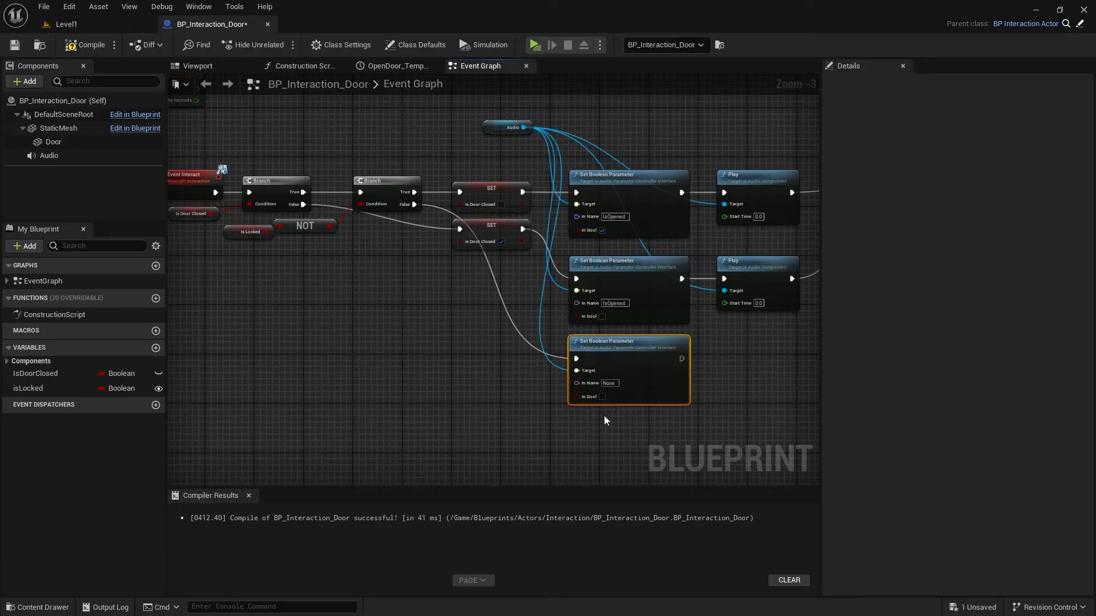
{"action": "left_click", "coordinate": [602, 396]}
{"action": "type", "text": "Locked"}
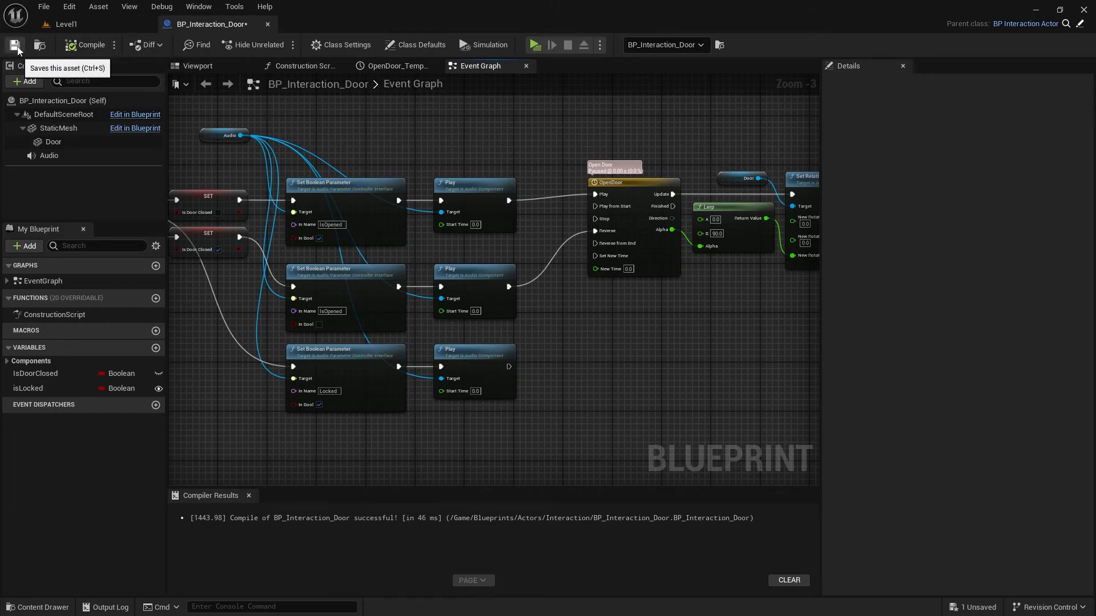
{"action": "left_click", "coordinate": [13, 44]}
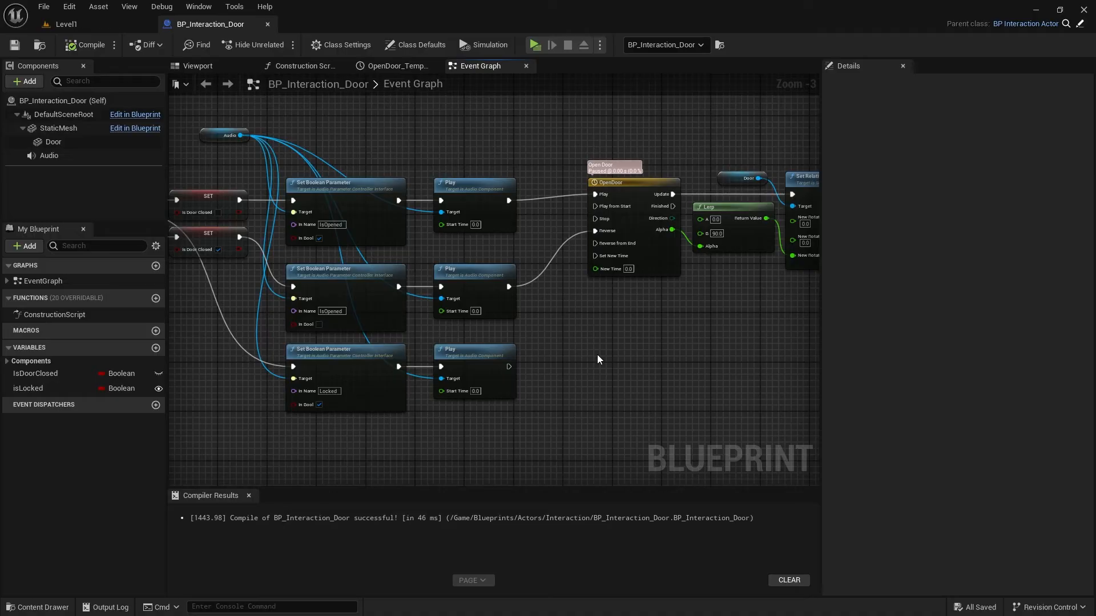
Mark BP_Interaction_Door as Is Locked and play the level to test the door sounds
{"action": "left_click", "coordinate": [66, 24]}
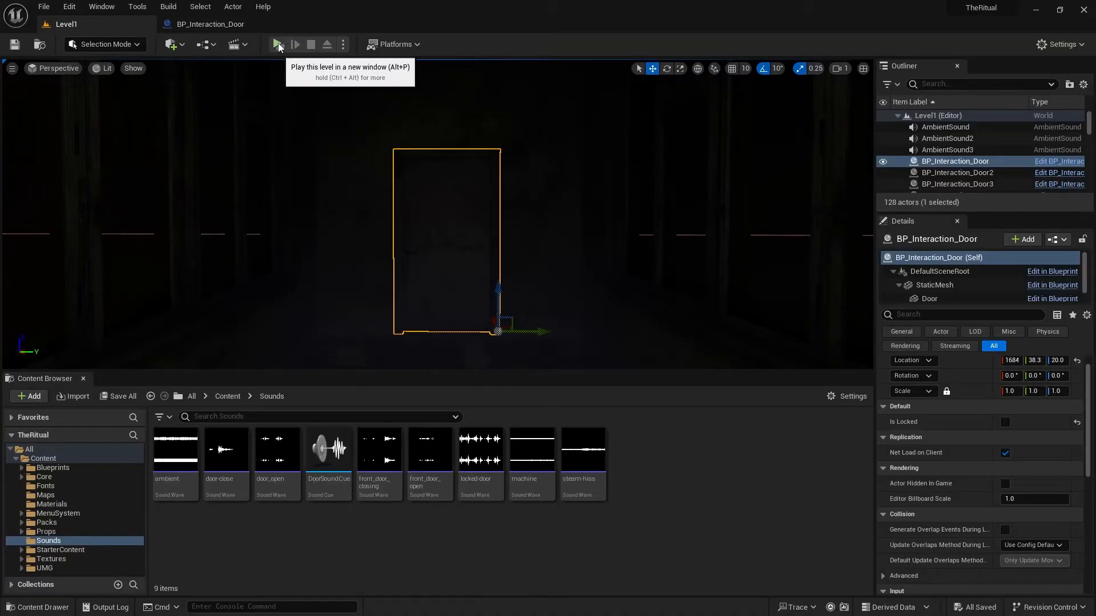
{"action": "left_click", "coordinate": [277, 45]}
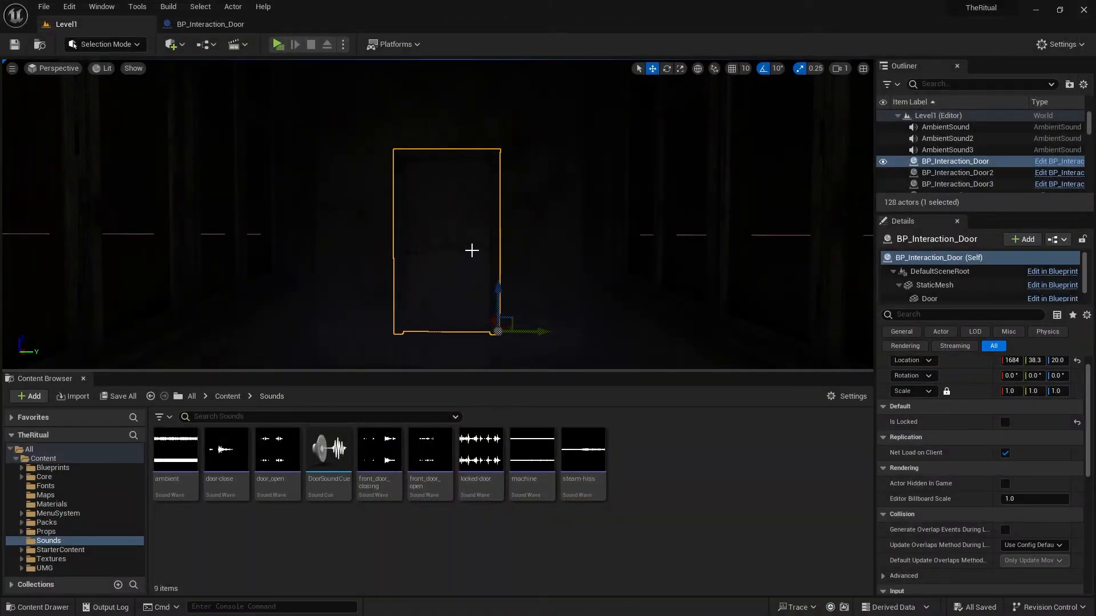
{"action": "left_click", "coordinate": [1004, 422]}
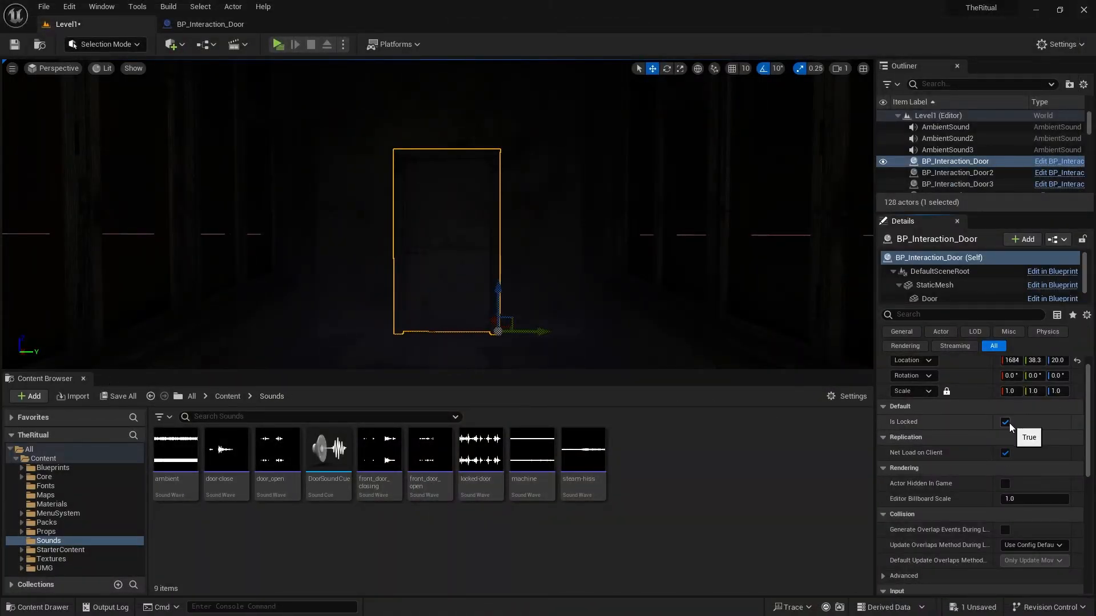
{"action": "left_click", "coordinate": [278, 44]}
{"action": "type", "text": "MachineSoundCue"}
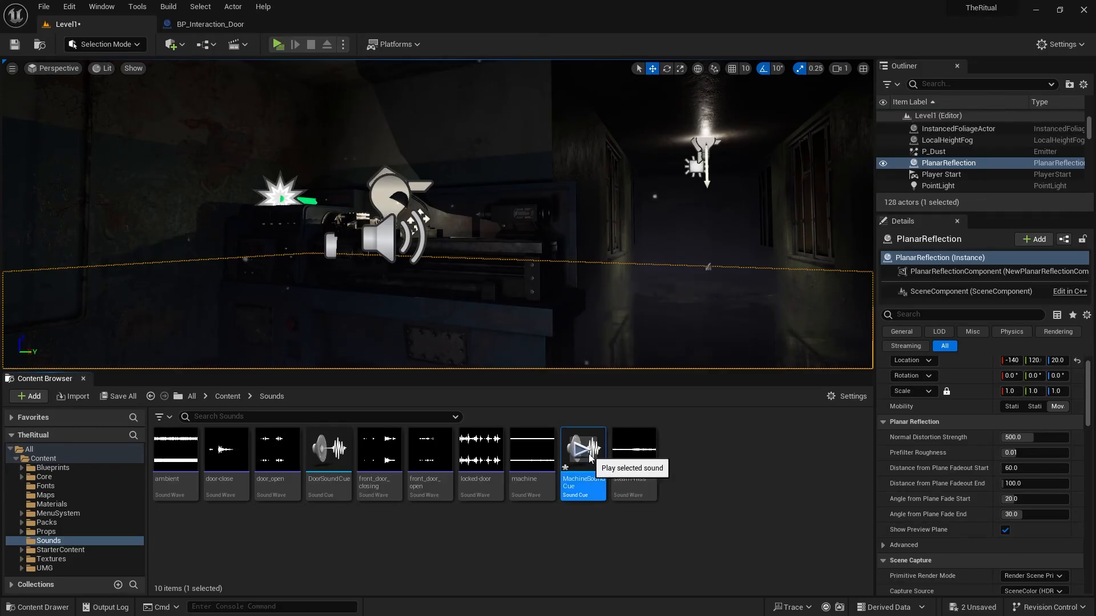
Wire machine and steam-hiss wave players through a Mixer into MachineSoundCue's Output
{"action": "double_click", "coordinate": [582, 450]}
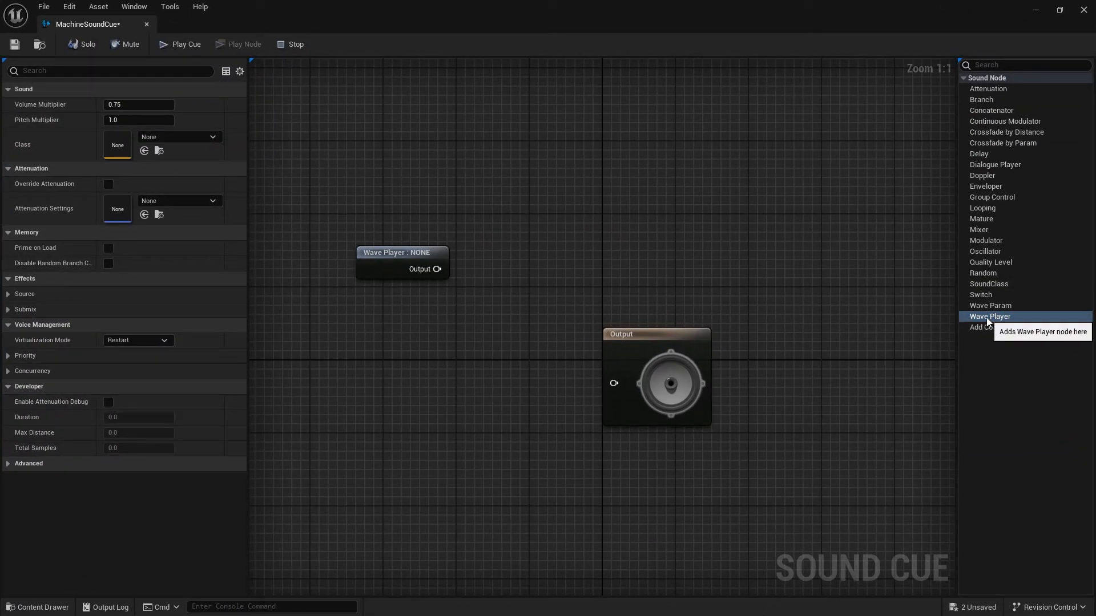
{"action": "left_click", "coordinate": [990, 316]}
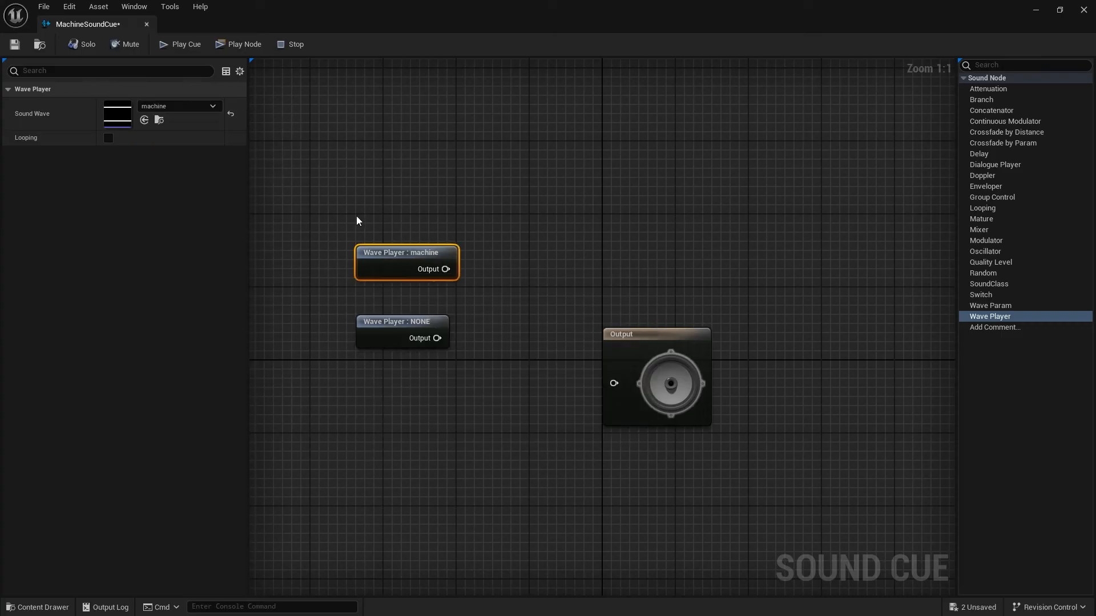
{"action": "left_click", "coordinate": [178, 105]}
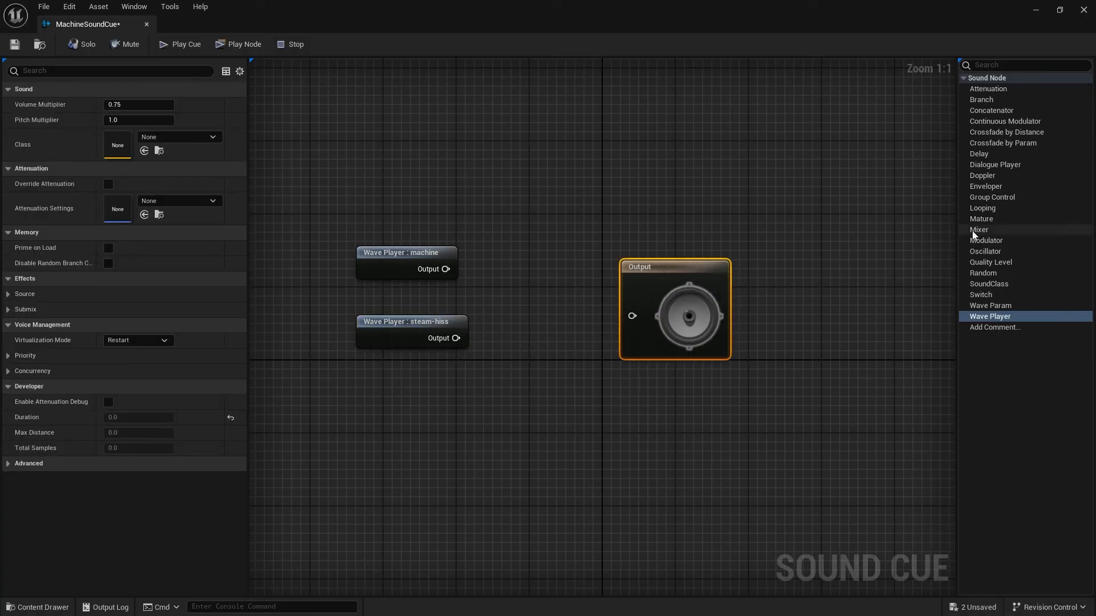
{"action": "left_click", "coordinate": [978, 229]}
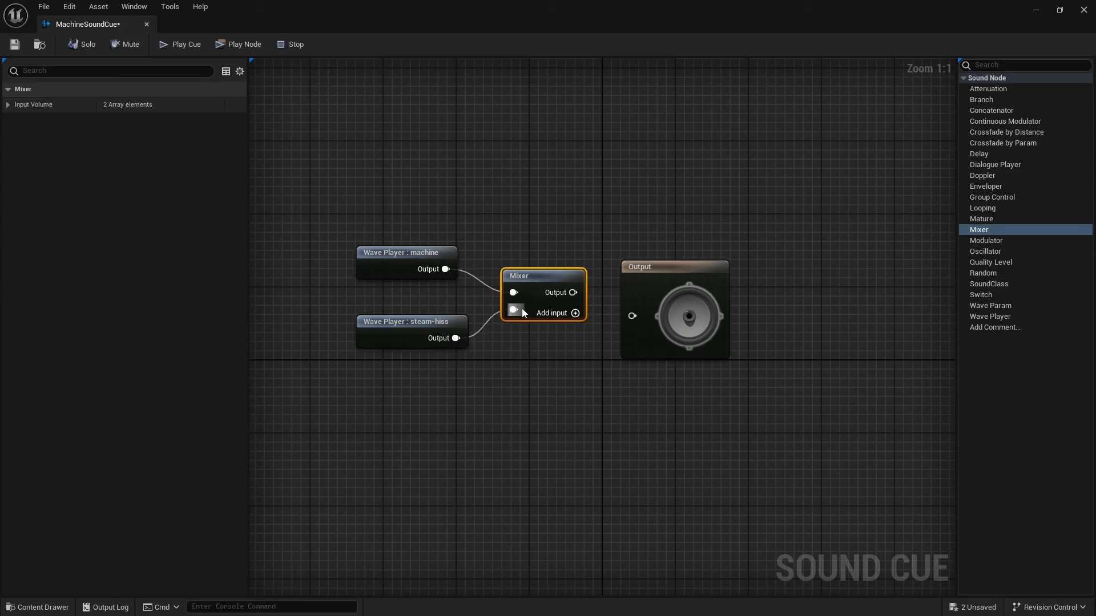
{"action": "left_click", "coordinate": [272, 143]}
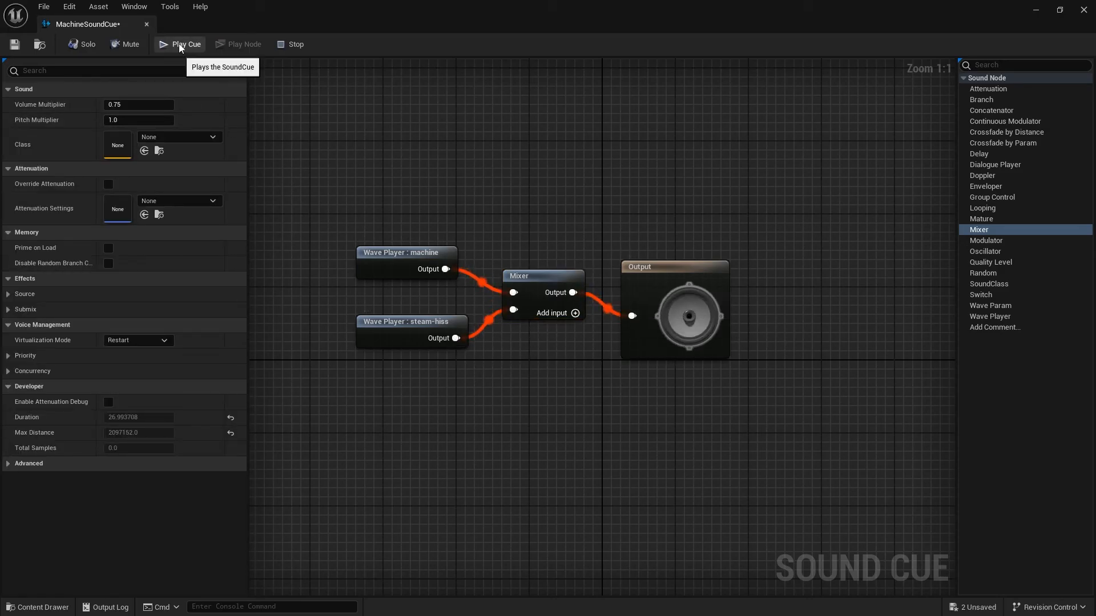
{"action": "mouse_move", "coordinate": [174, 50]}
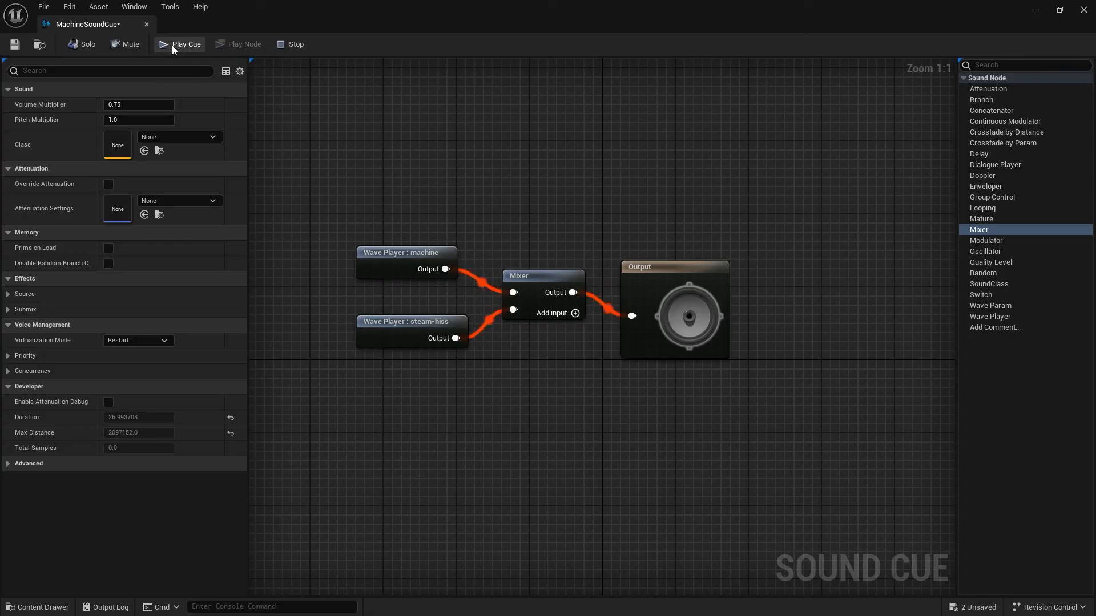
{"action": "mouse_move", "coordinate": [148, 24]}
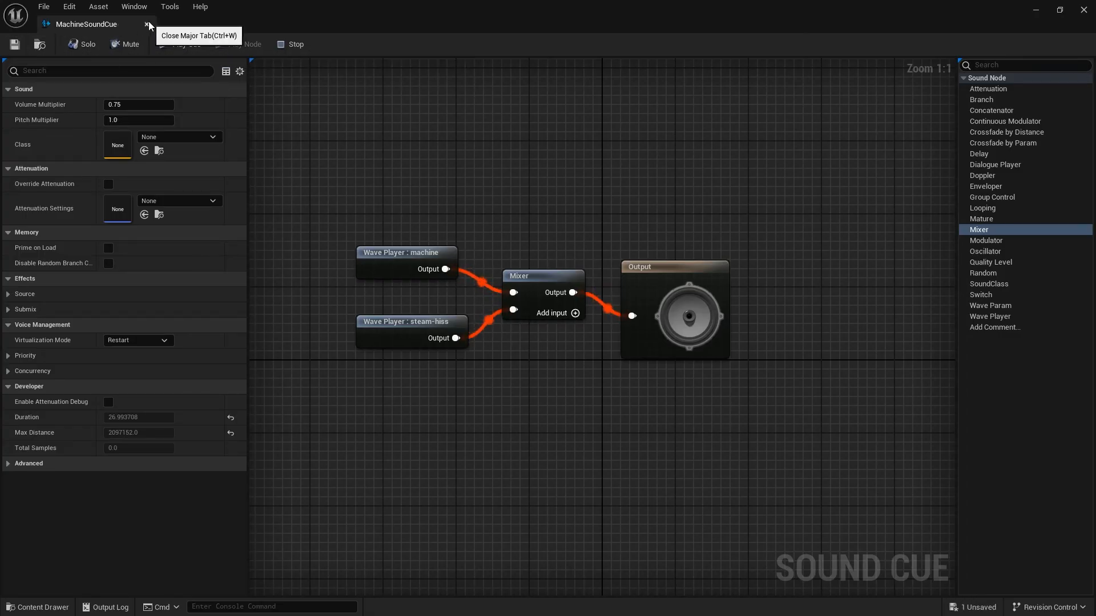
Insert a Looping node between the Mixer and Output so the cue loops indefinitely
{"action": "left_click", "coordinate": [674, 310]}
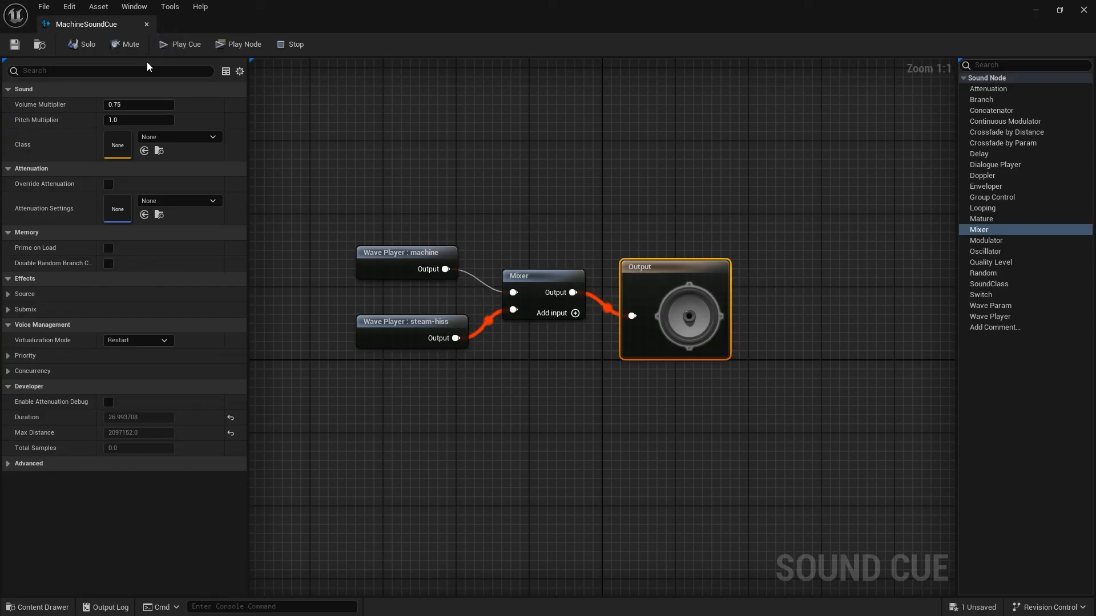
{"action": "left_click", "coordinate": [541, 276]}
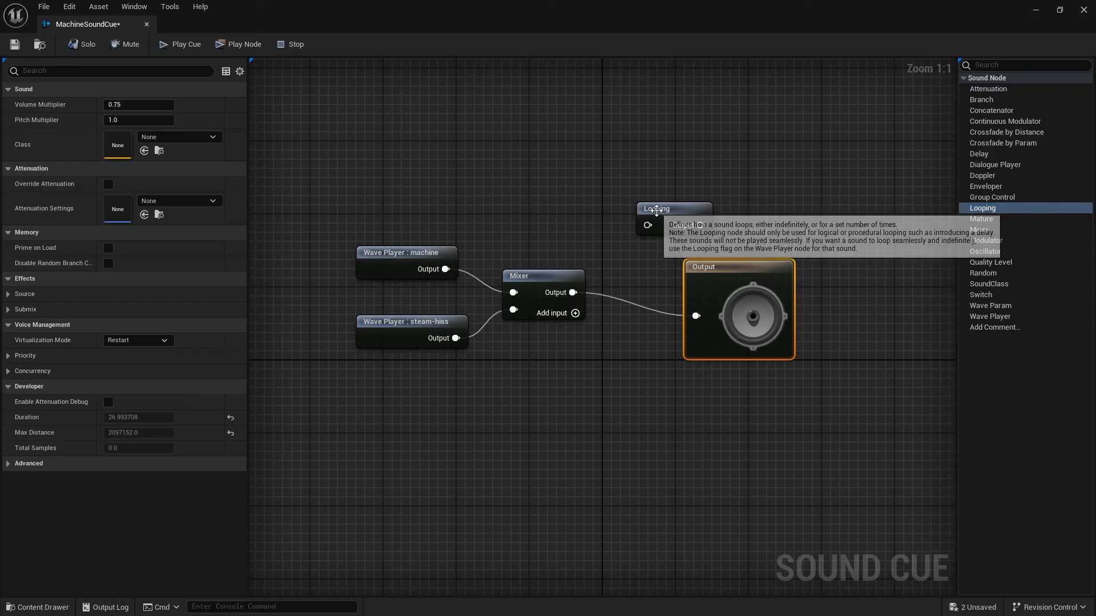
{"action": "left_click", "coordinate": [655, 207]}
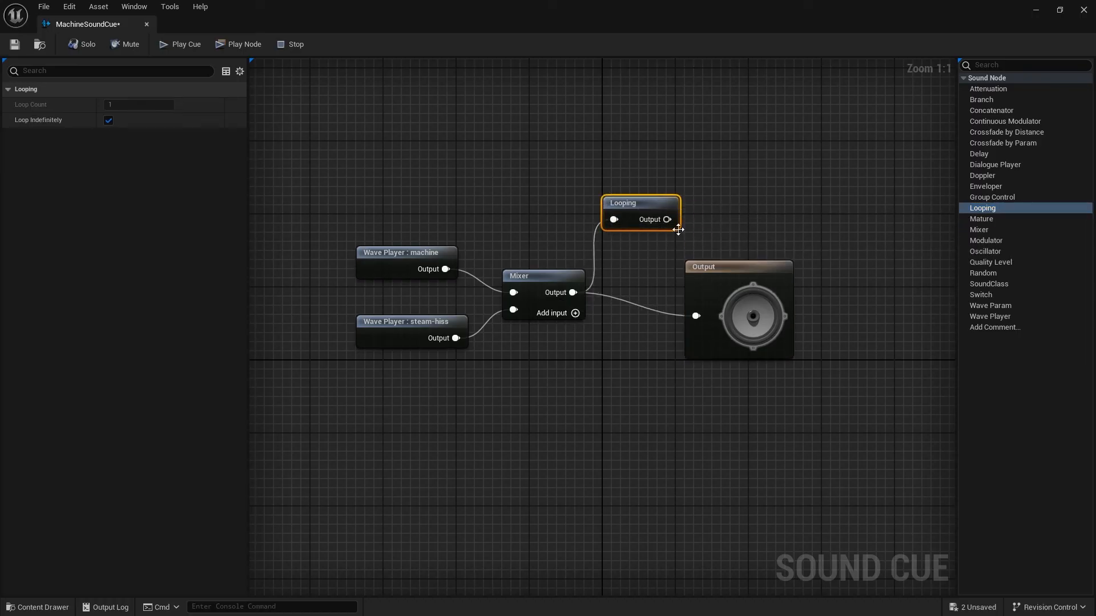
{"action": "left_click", "coordinate": [765, 309]}
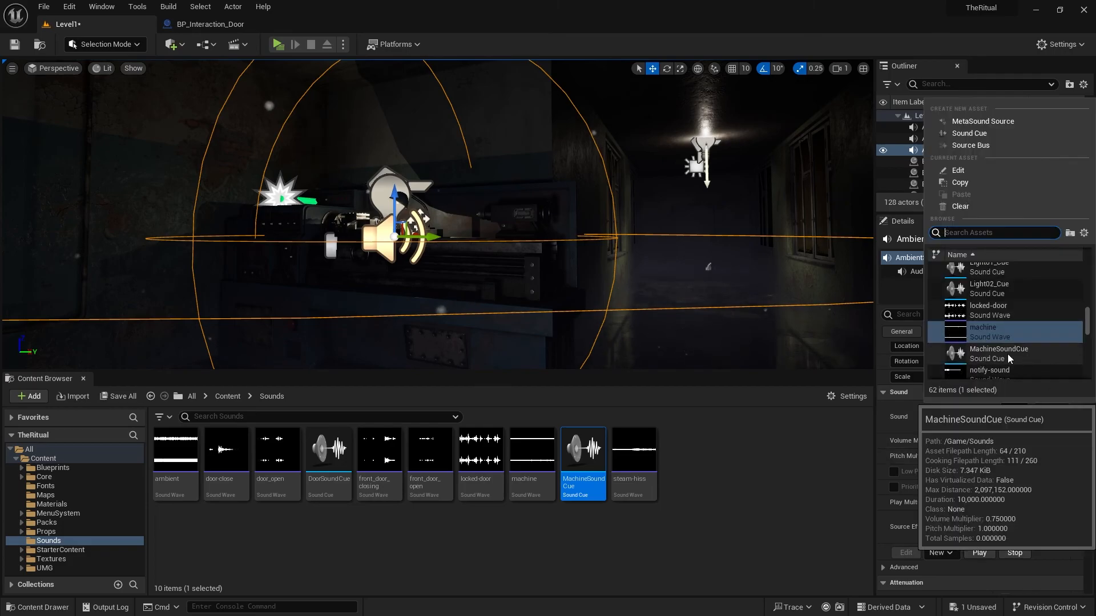
Assign MachineSoundCue to AmbientSound3 and preview the level standalone
{"action": "left_click", "coordinate": [278, 44]}
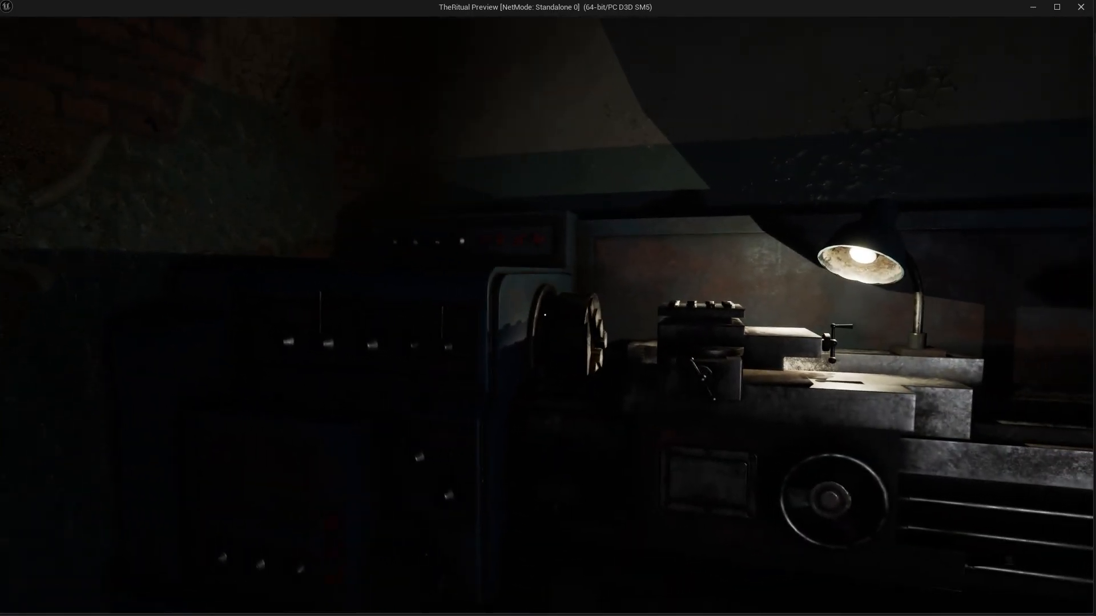
{"action": "mouse_move", "coordinate": [548, 308]}
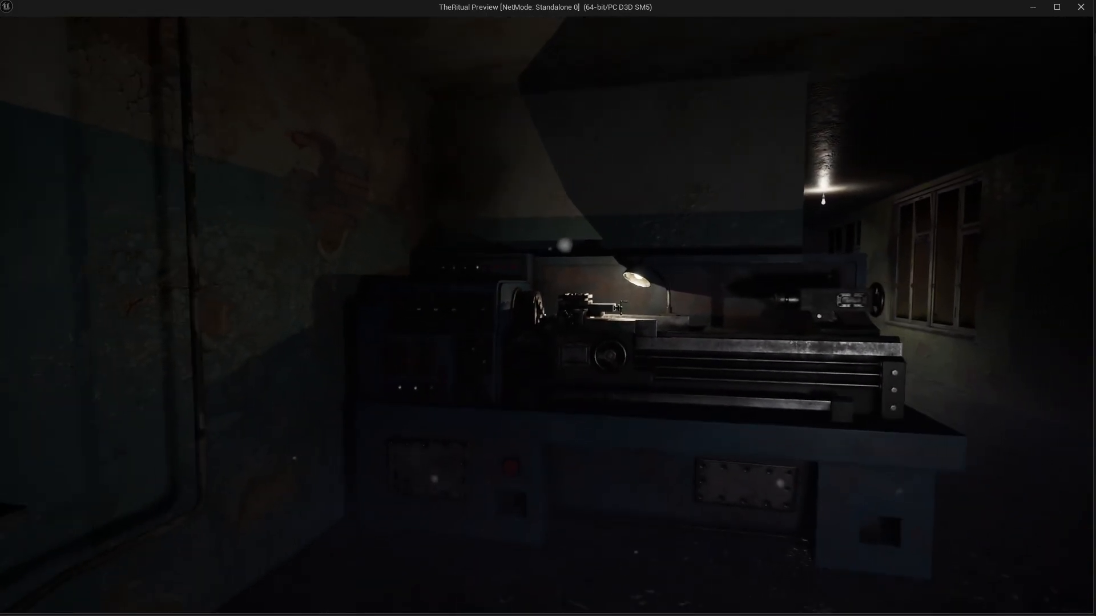
{"action": "mouse_move", "coordinate": [548, 308]}
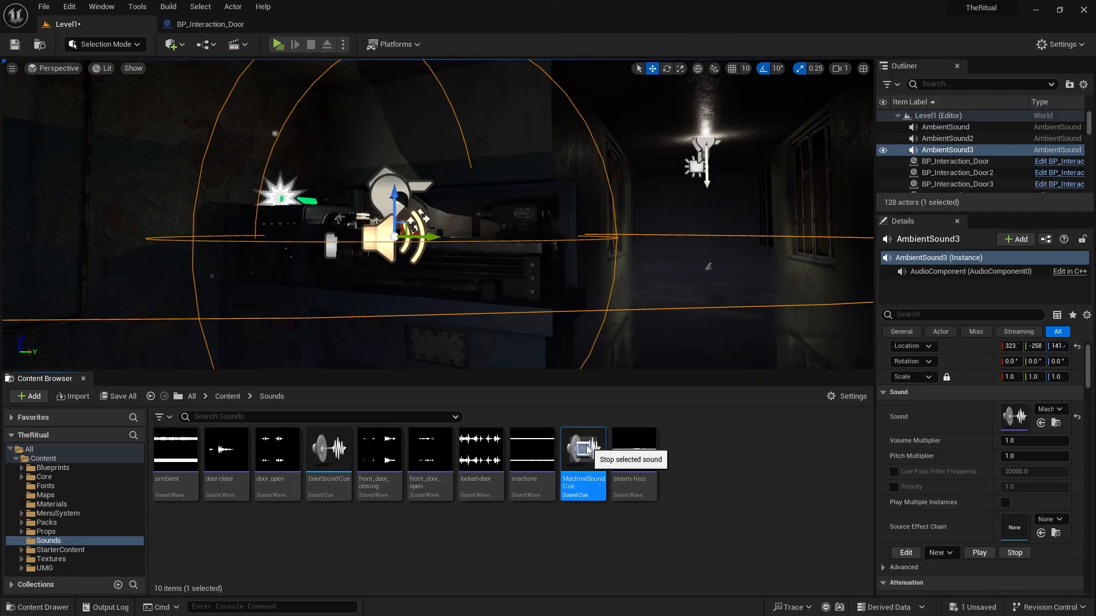
Place unconnected Concatenator, Modulator and Switch nodes in MachineSoundCue
{"action": "double_click", "coordinate": [582, 447]}
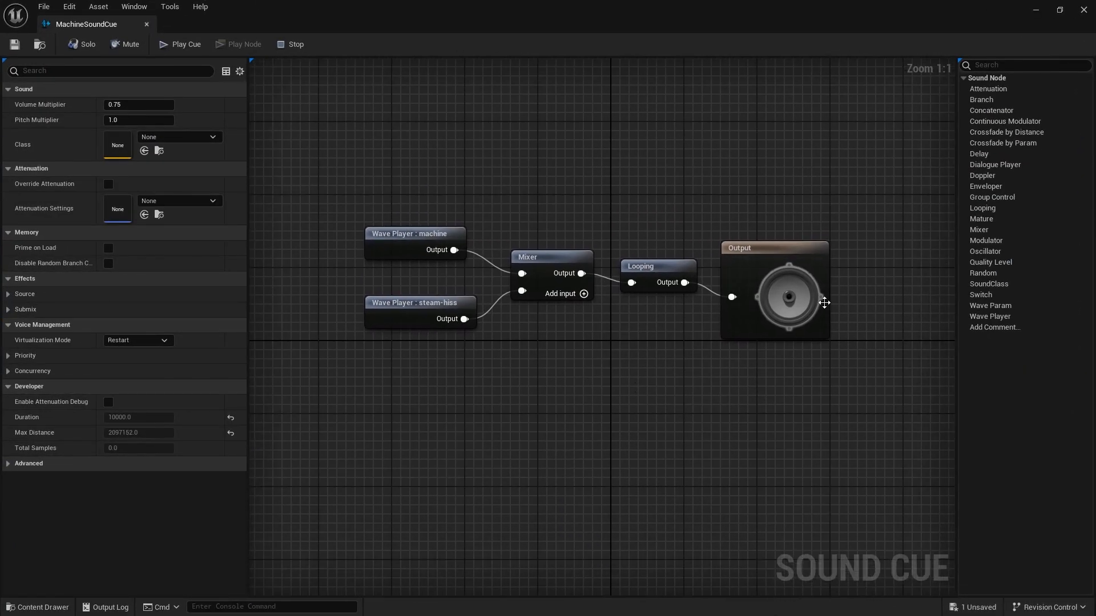
{"action": "left_click", "coordinate": [991, 109]}
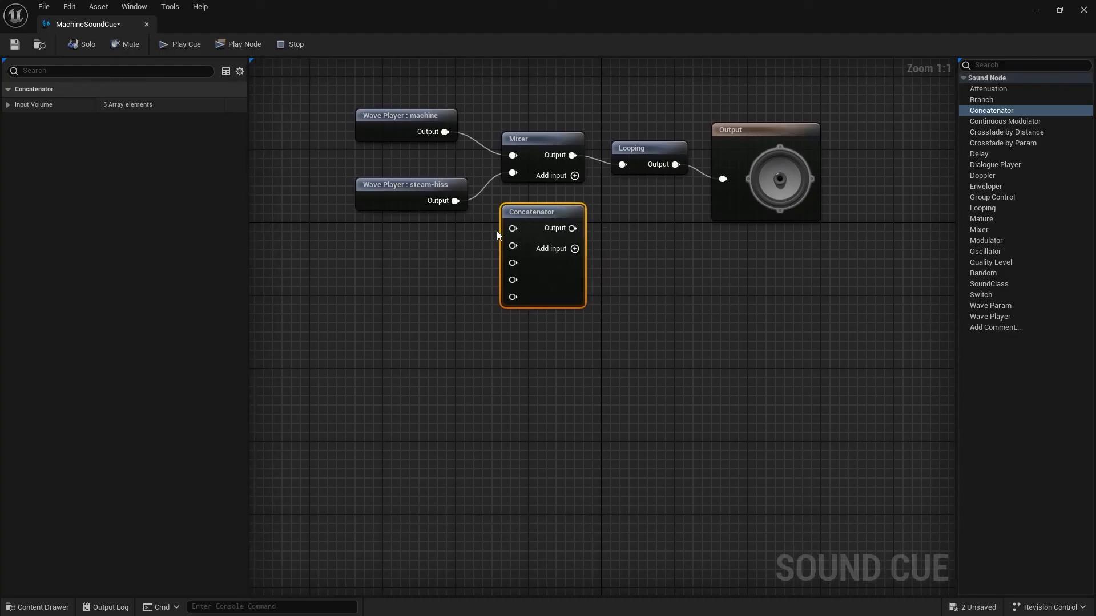
{"action": "mouse_move", "coordinate": [644, 219]}
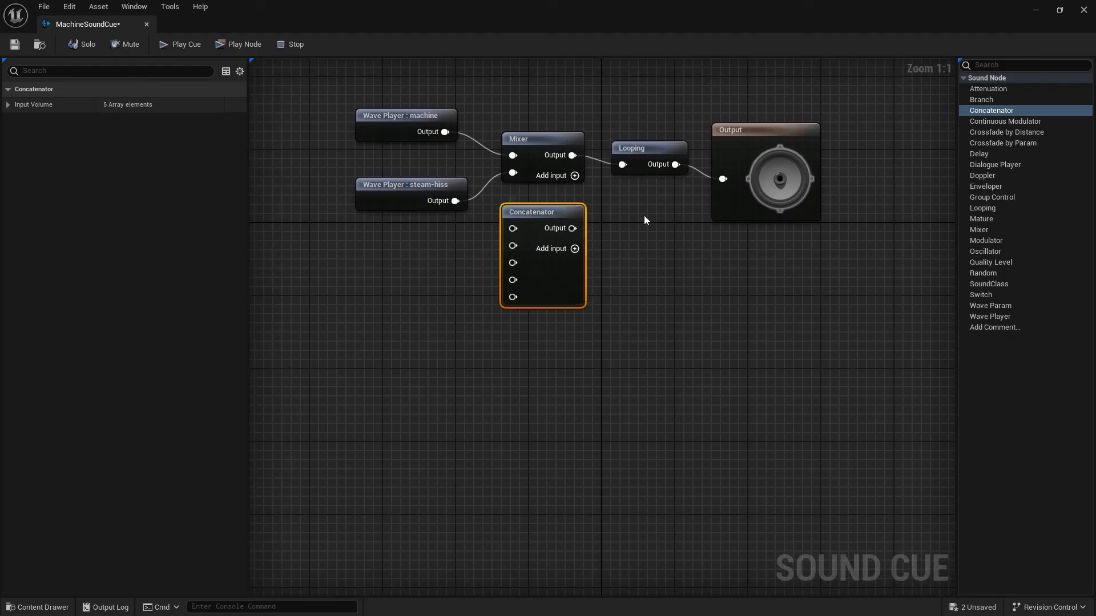
{"action": "mouse_move", "coordinate": [665, 191]}
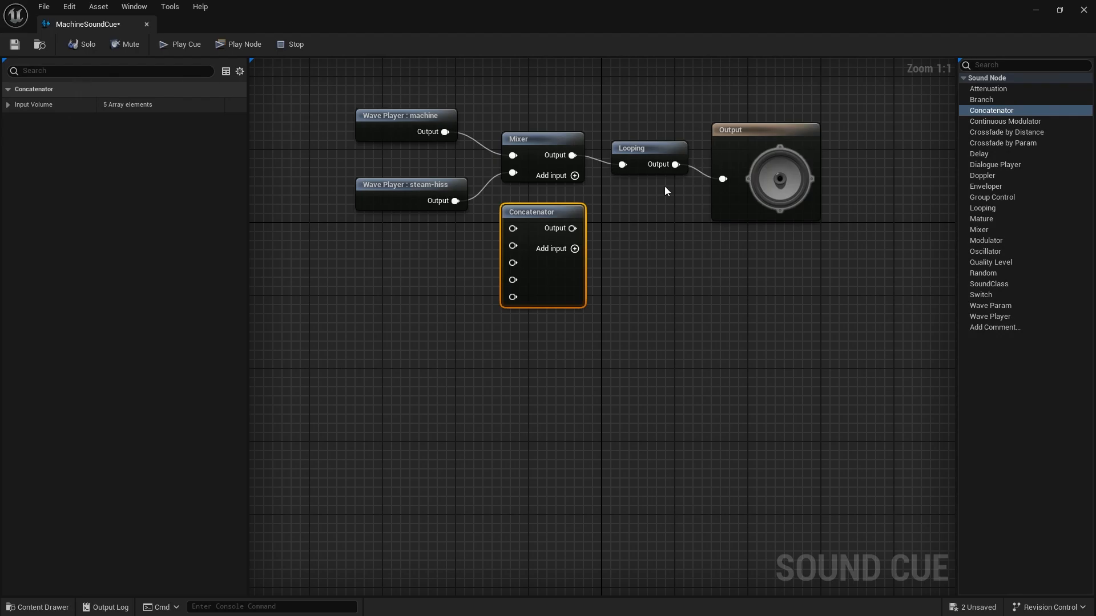
{"action": "left_click", "coordinate": [985, 241]}
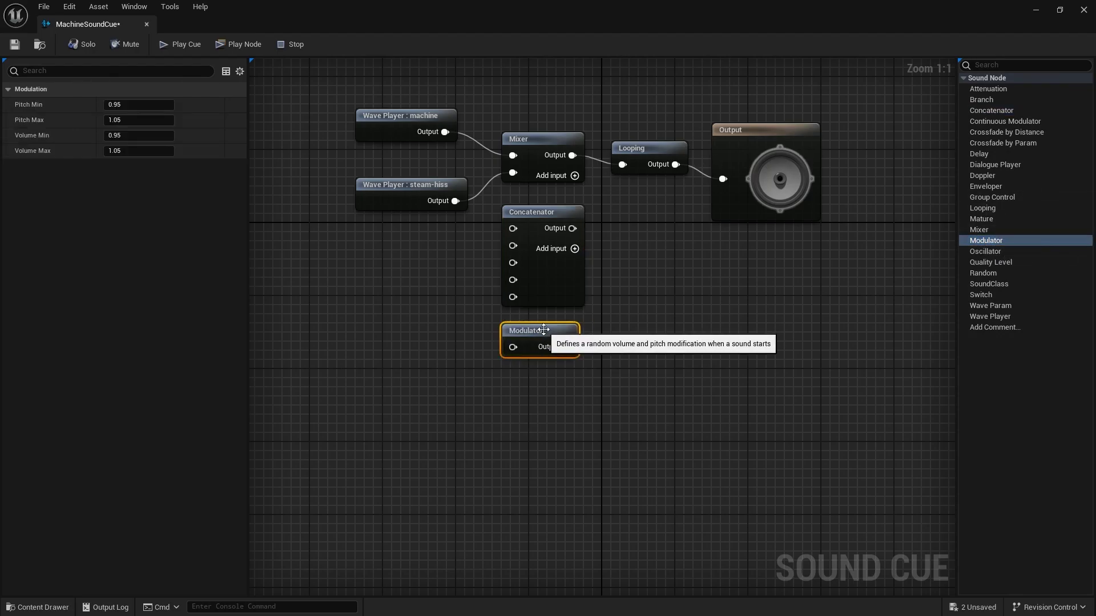
{"action": "mouse_move", "coordinate": [188, 158]}
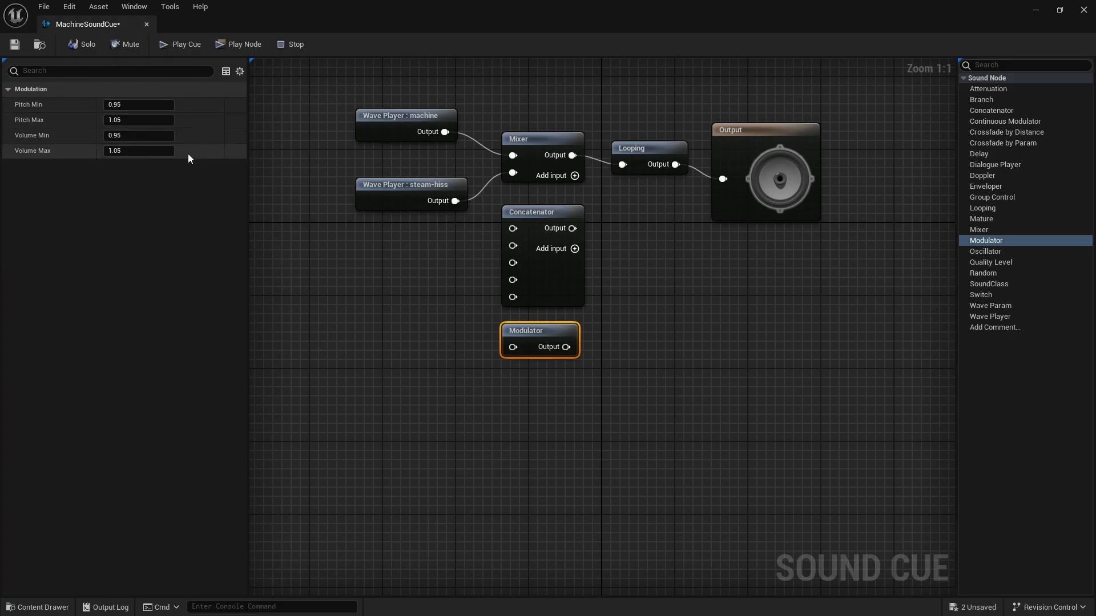
{"action": "left_click", "coordinate": [981, 294]}
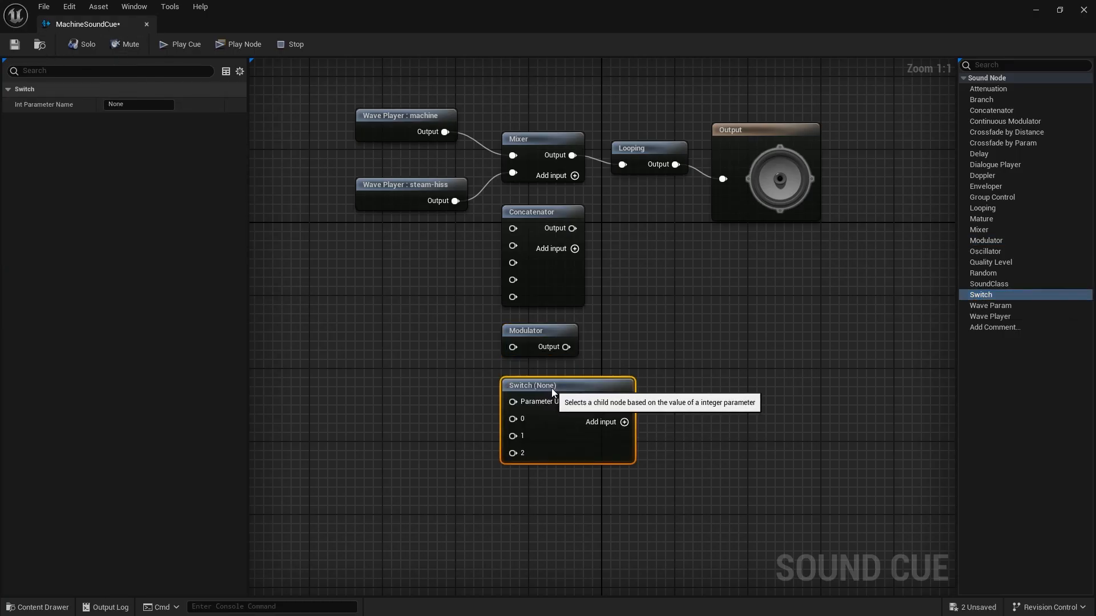